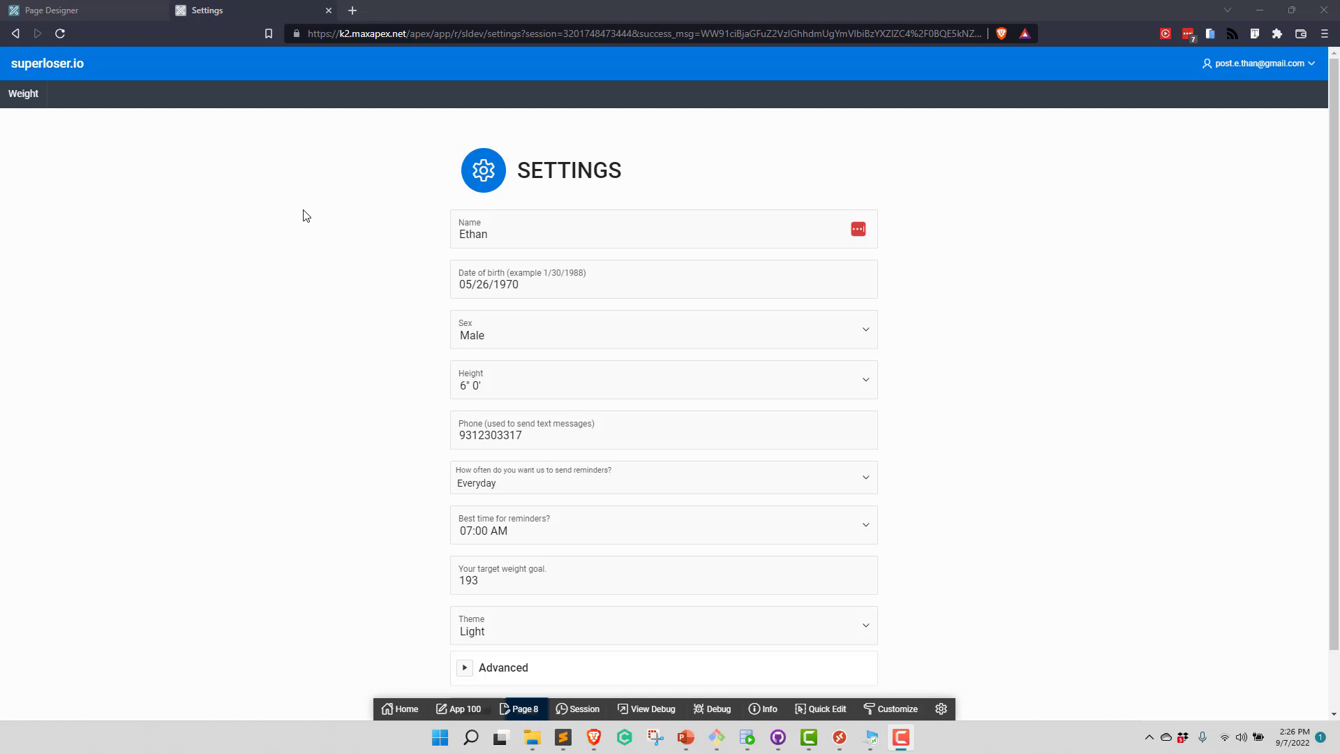
{"action": "mouse_move", "coordinate": [316, 193]}
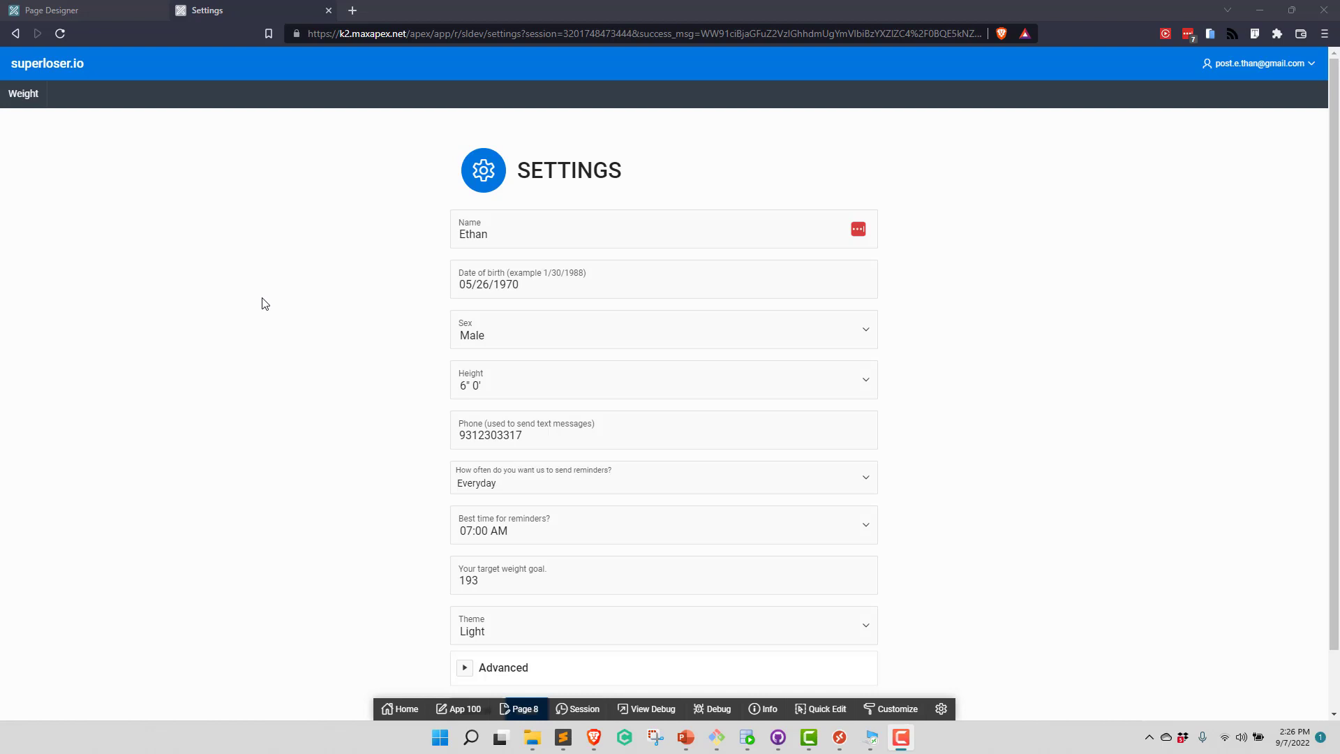
Step: Set the app's theme setting to Dark and save, then back to Light and save
{"action": "left_click", "coordinate": [662, 624]}
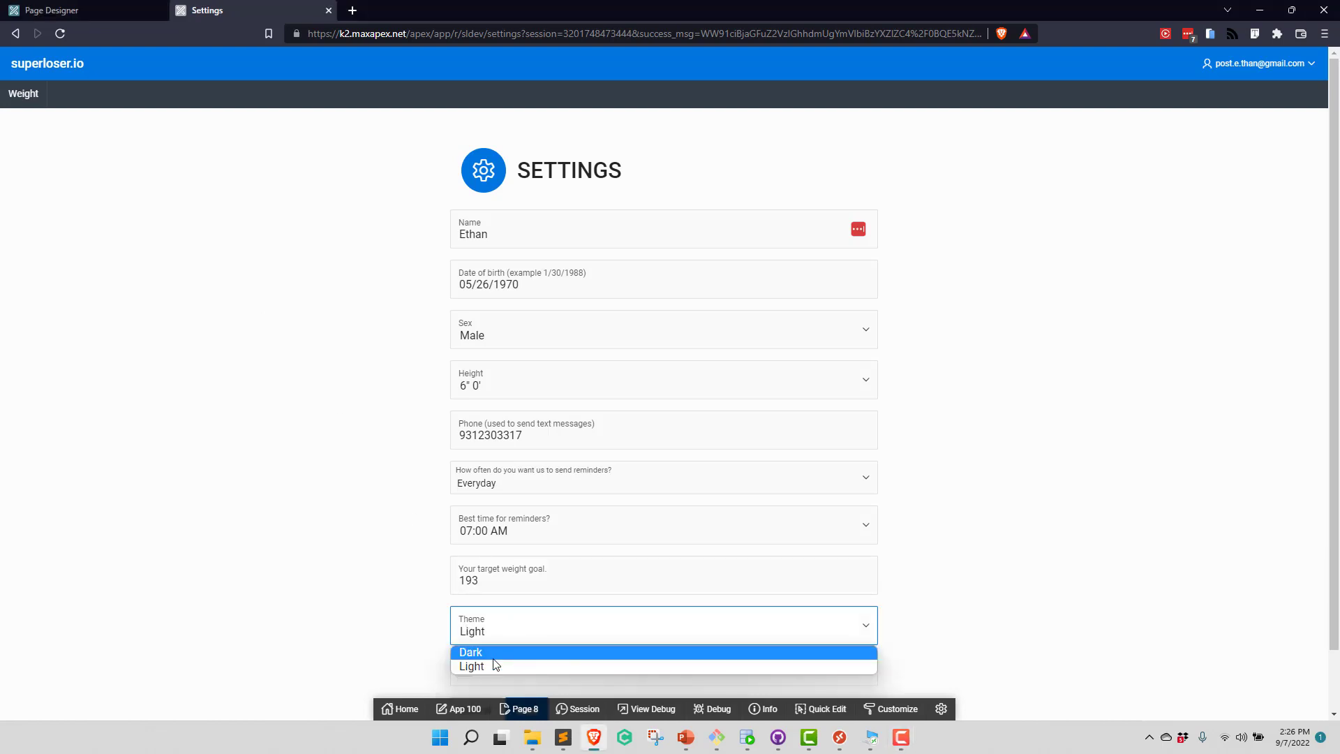
{"action": "left_click", "coordinate": [471, 652]}
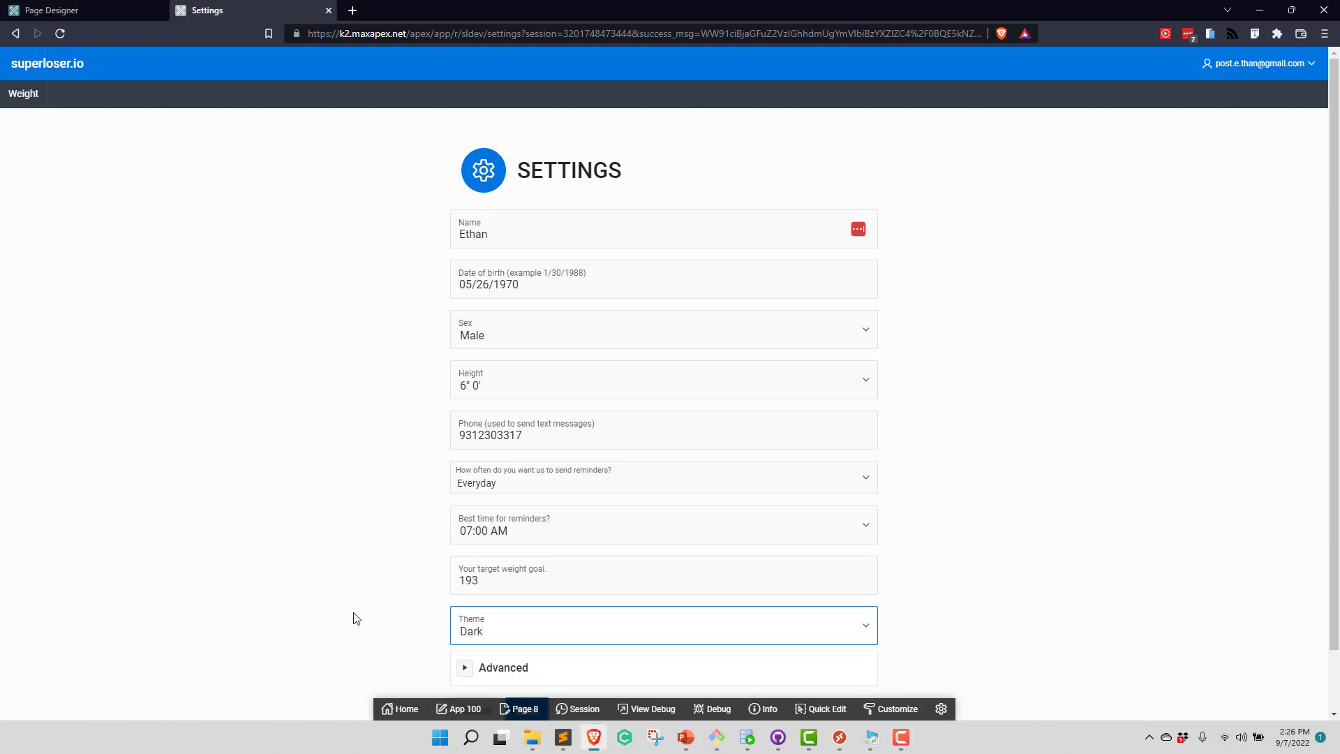
{"action": "mouse_move", "coordinate": [328, 459]}
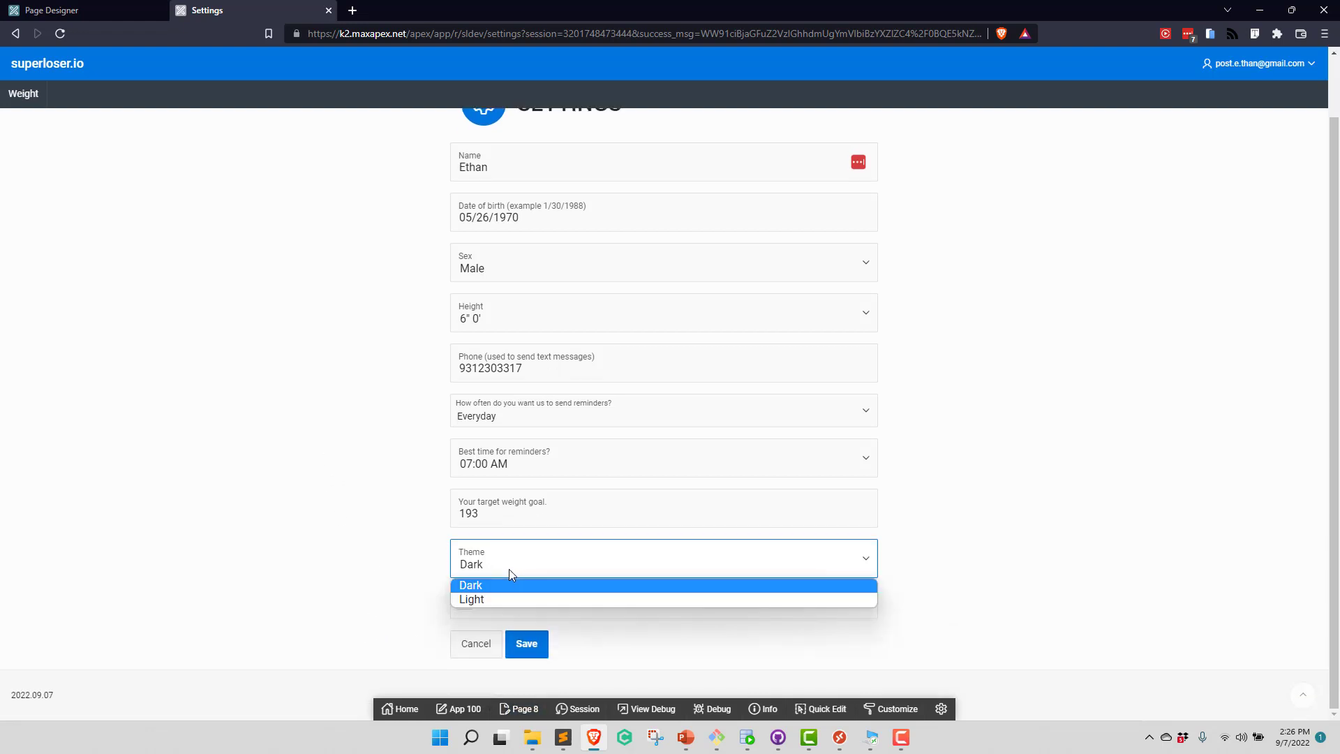
{"action": "left_click", "coordinate": [471, 584]}
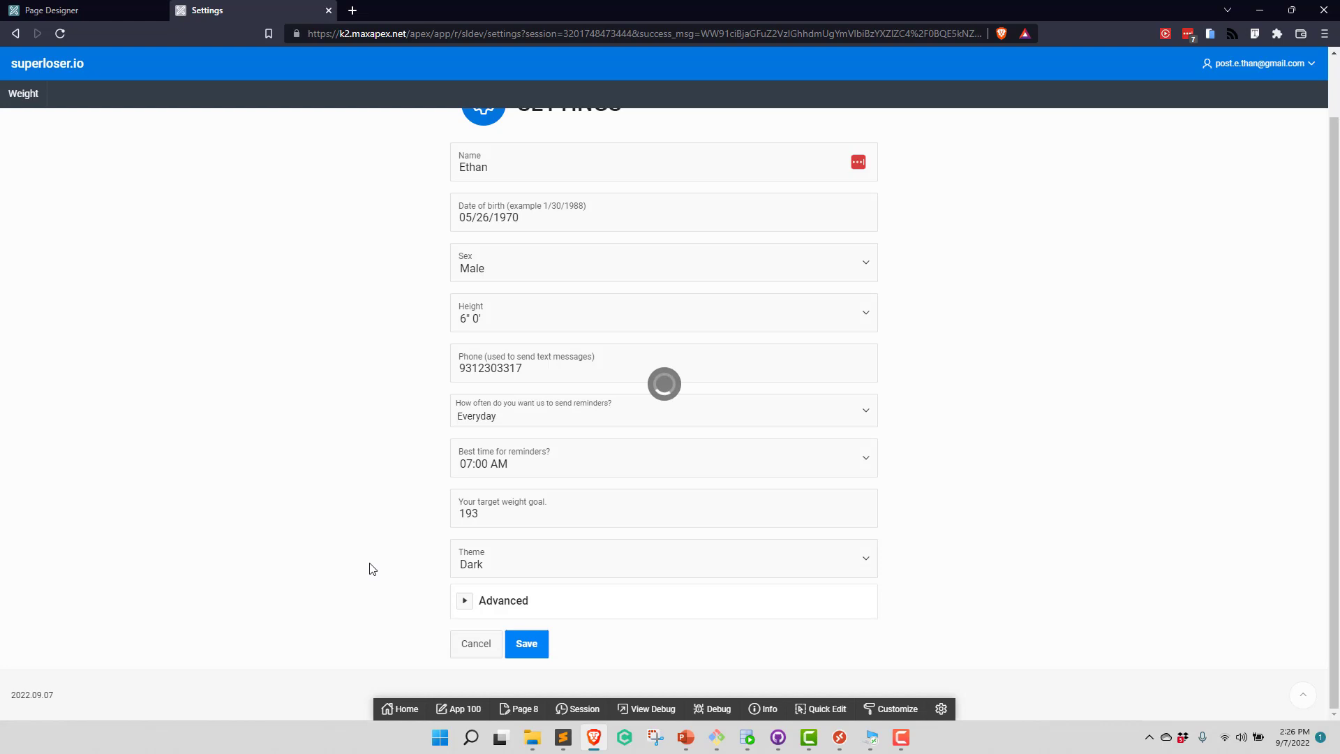
{"action": "left_click", "coordinate": [526, 643]}
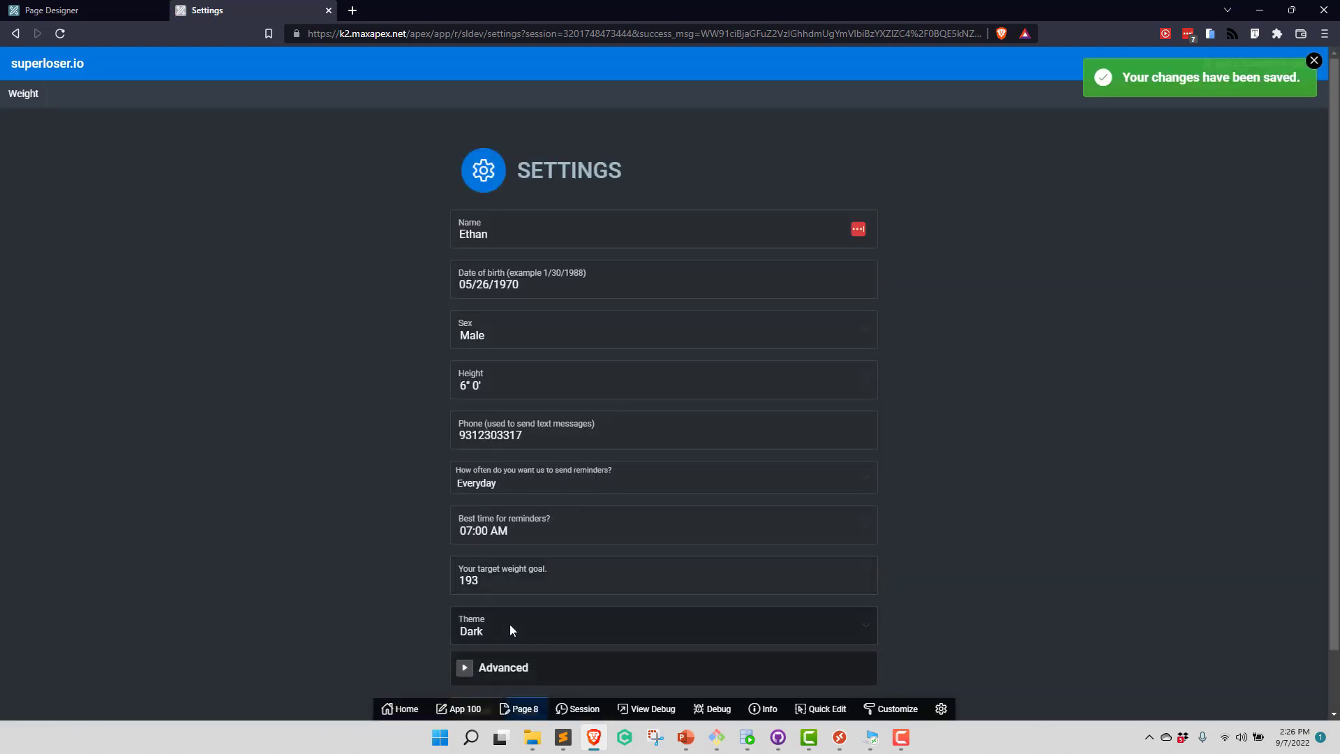
{"action": "left_click", "coordinate": [662, 625]}
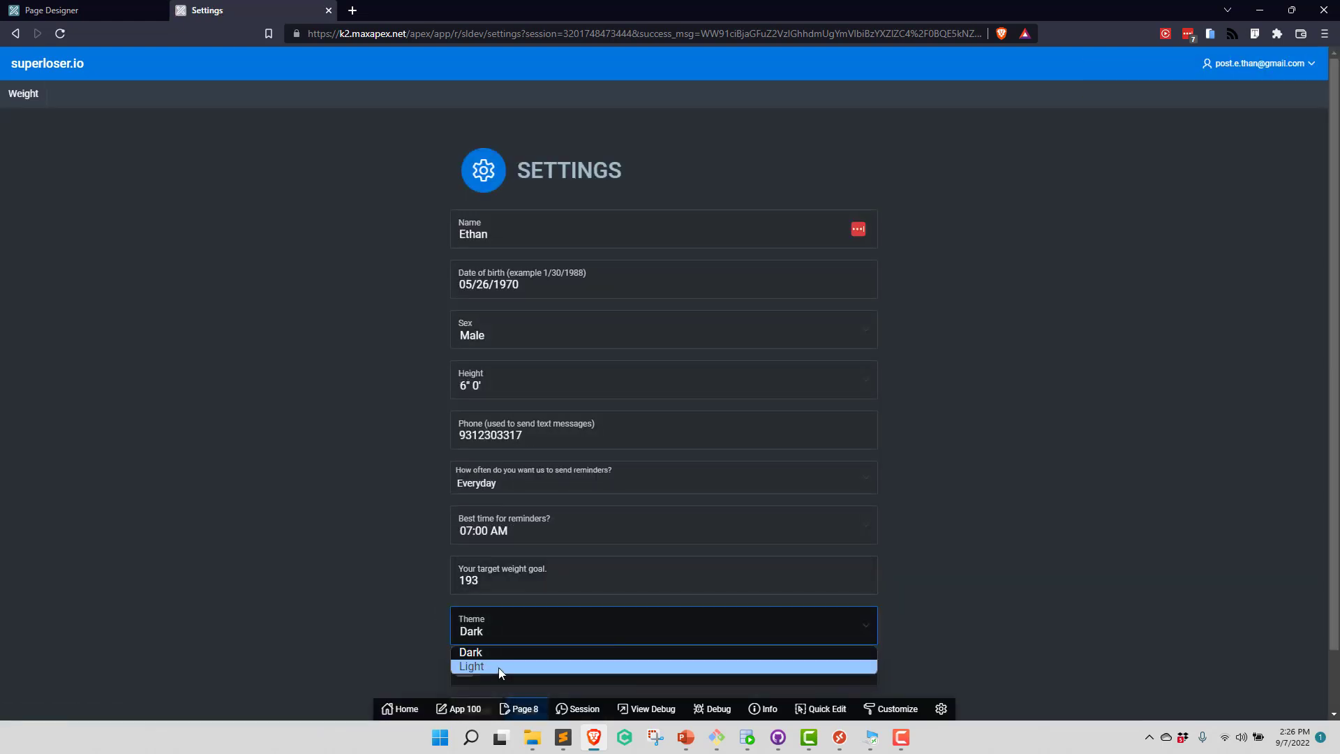
{"action": "left_click", "coordinate": [471, 670]}
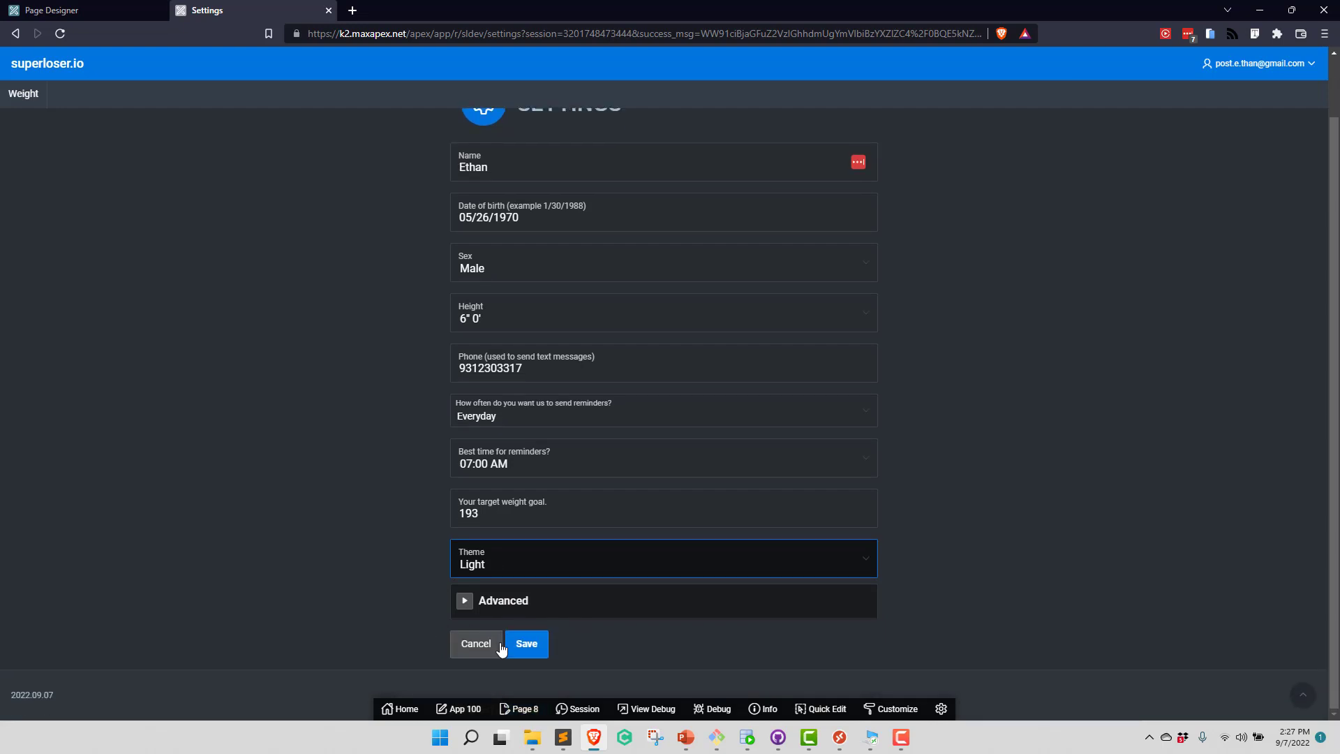
{"action": "left_click", "coordinate": [526, 643]}
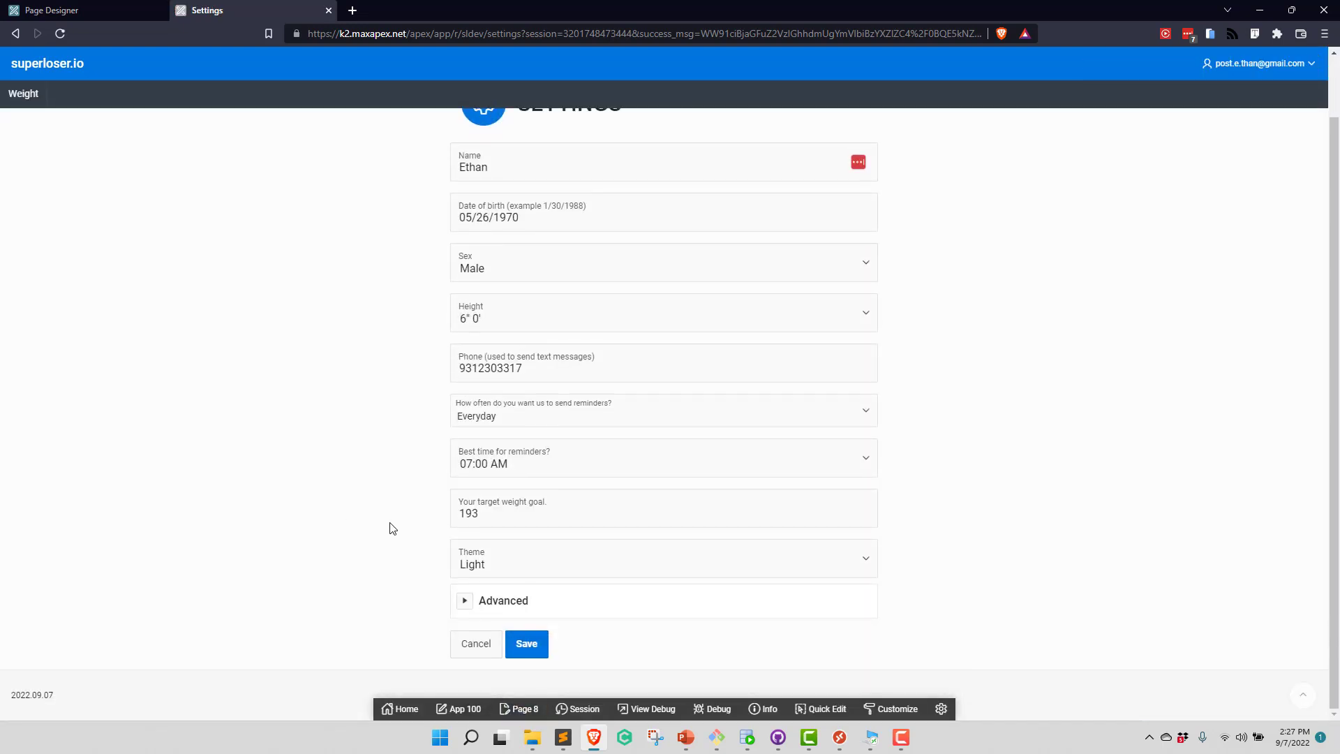
{"action": "mouse_move", "coordinate": [119, 13]}
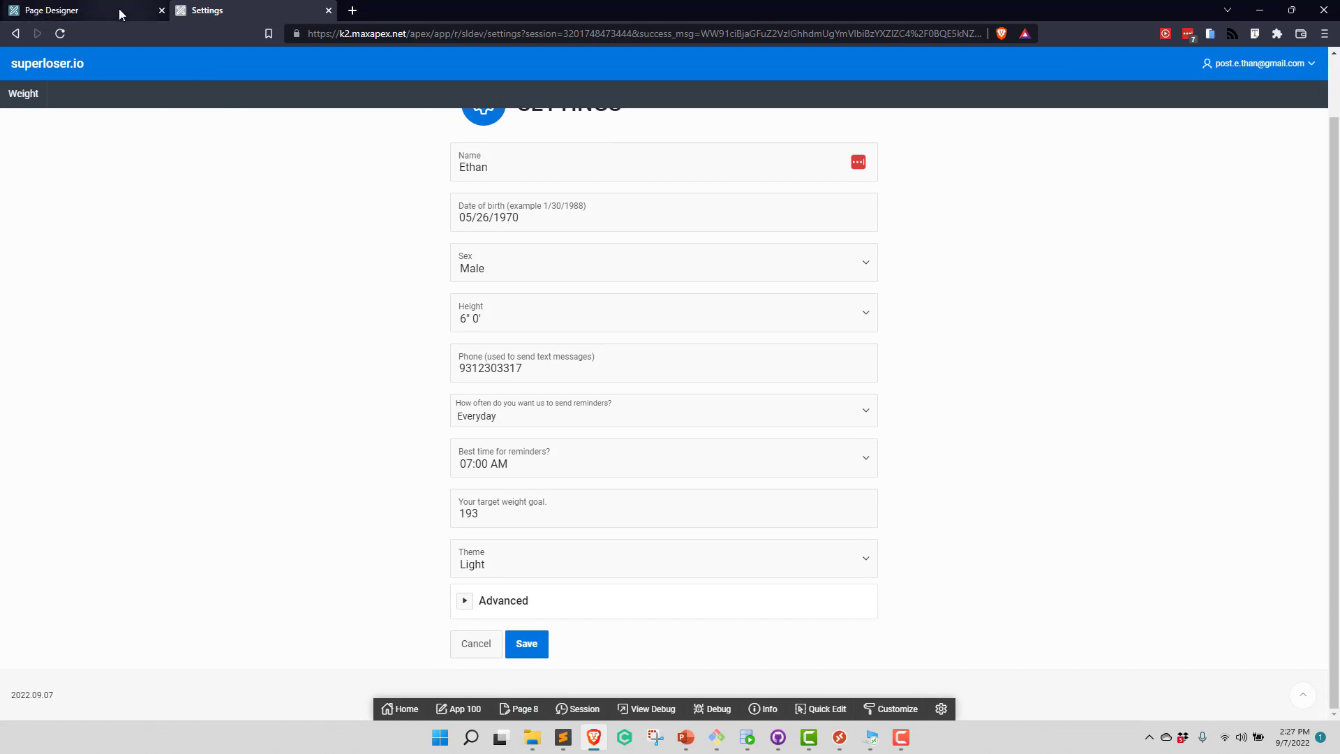
Step: In Page Designer, review P8_THEME_NAME's Light and Dark static values, cancelling without changes
{"action": "left_click", "coordinate": [69, 9]}
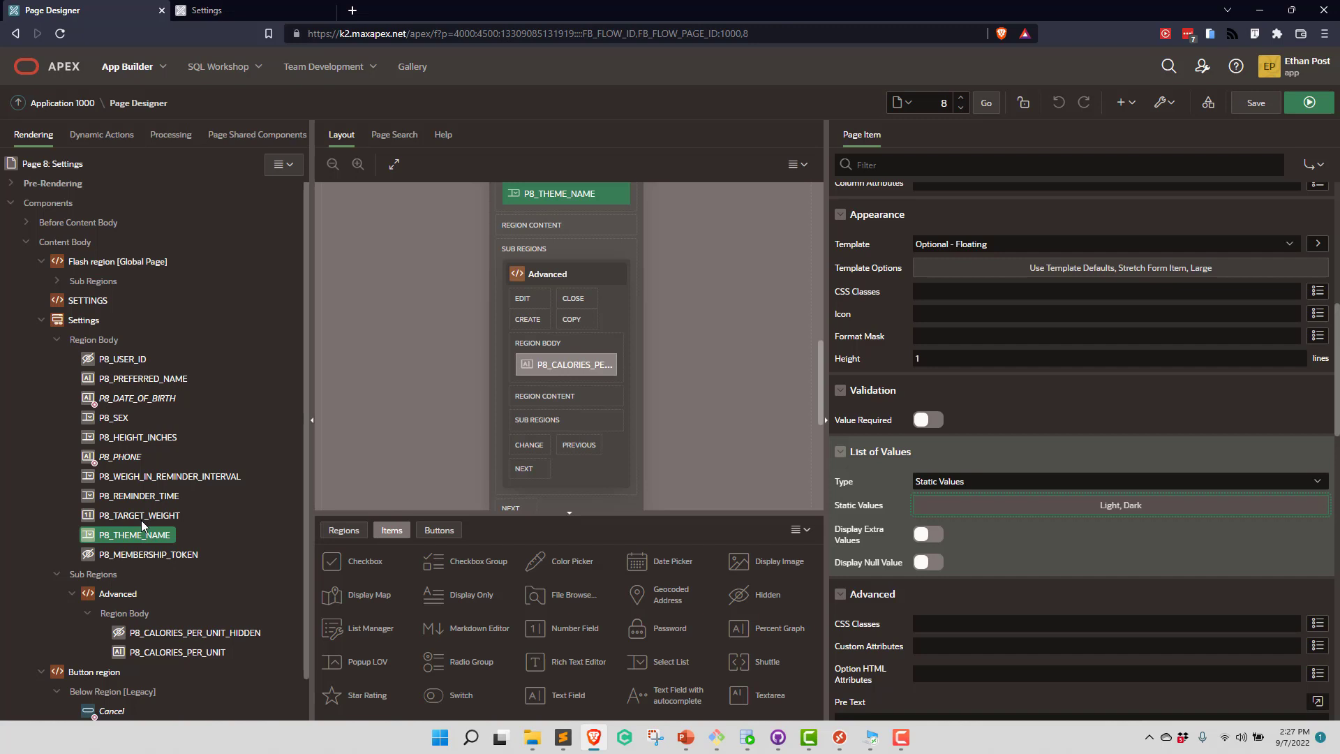
{"action": "mouse_move", "coordinate": [171, 134]}
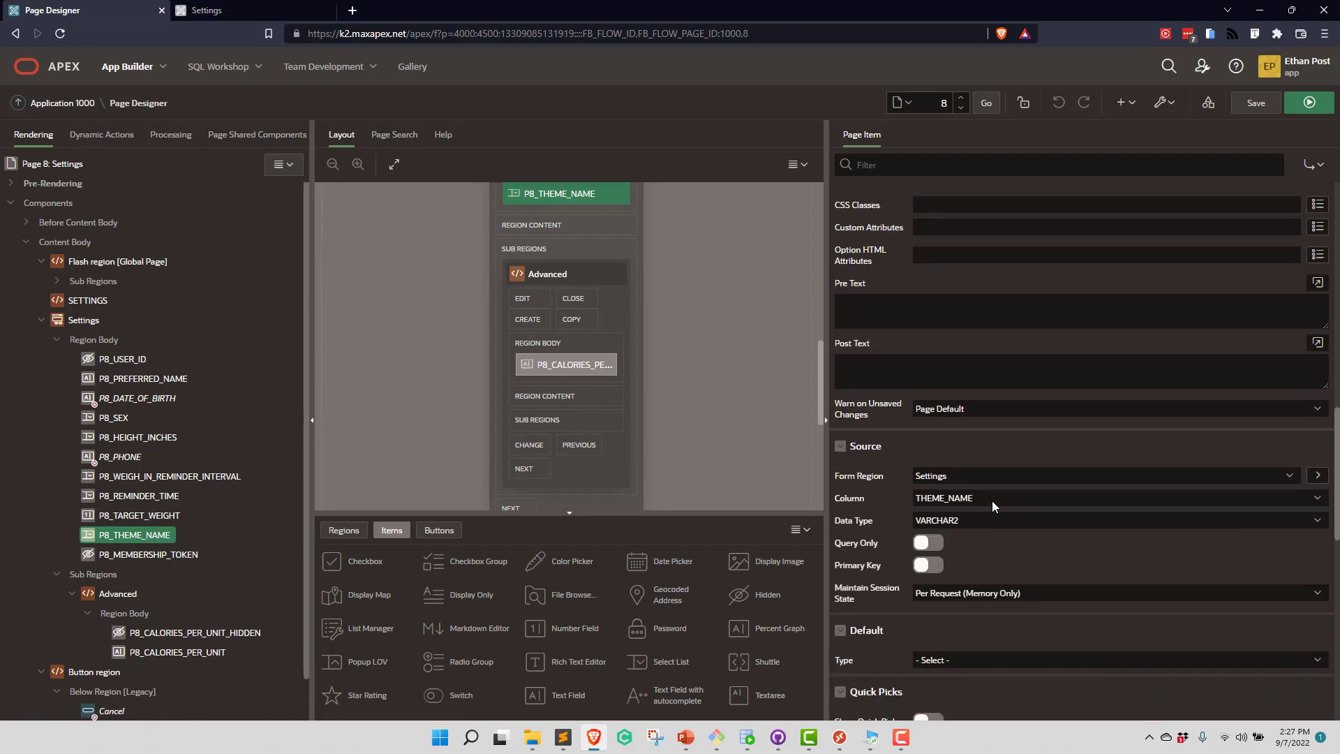
{"action": "scroll", "scroll_direction": "down", "scroll_amount": 3}
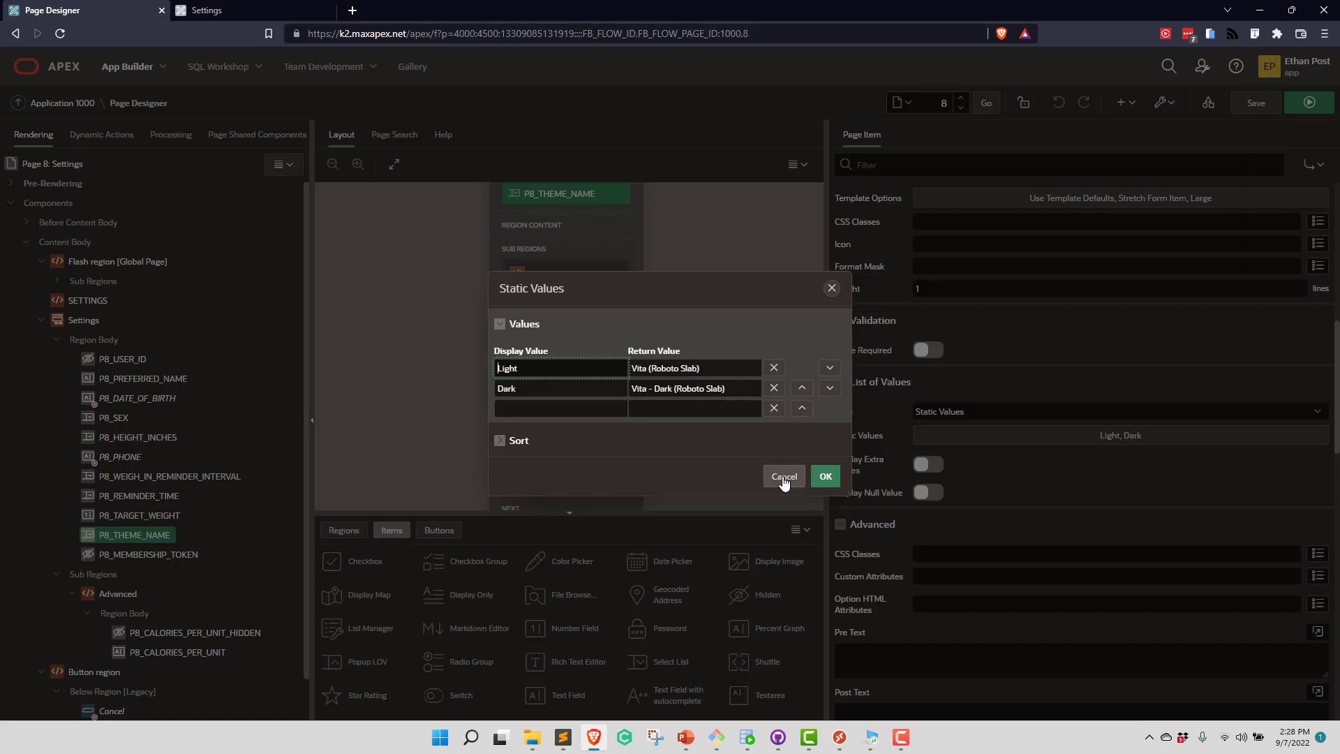
{"action": "left_click", "coordinate": [781, 475]}
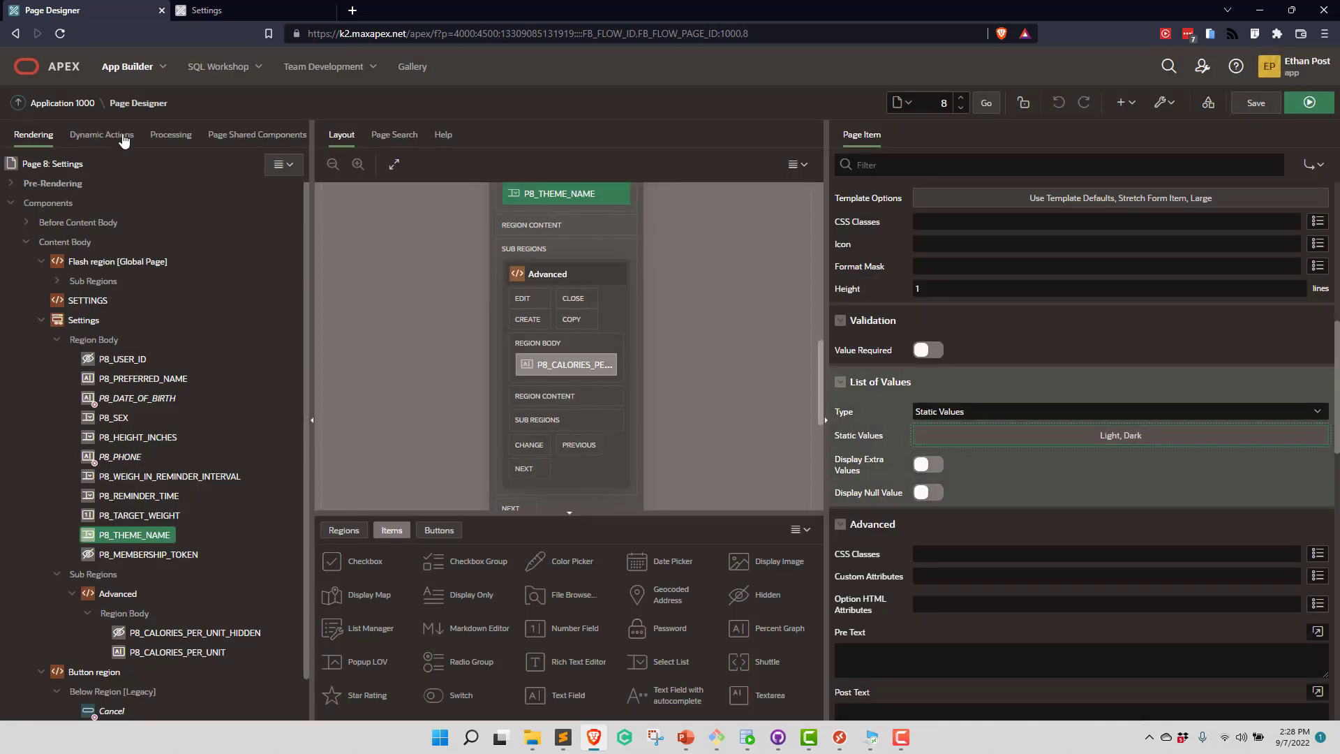
Step: Inspect the 'Change theme for user' submit process and its PL/SQL code
{"action": "left_click", "coordinate": [171, 134]}
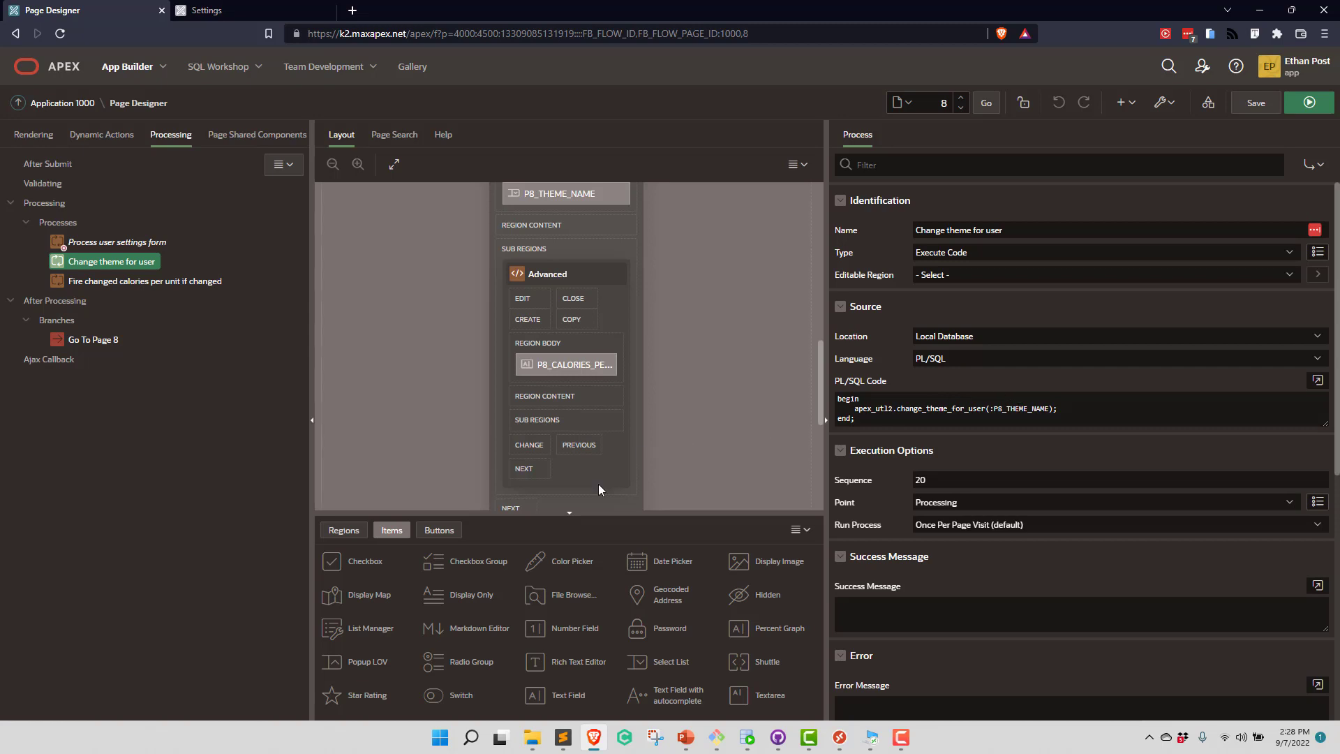
{"action": "left_click", "coordinate": [563, 737]}
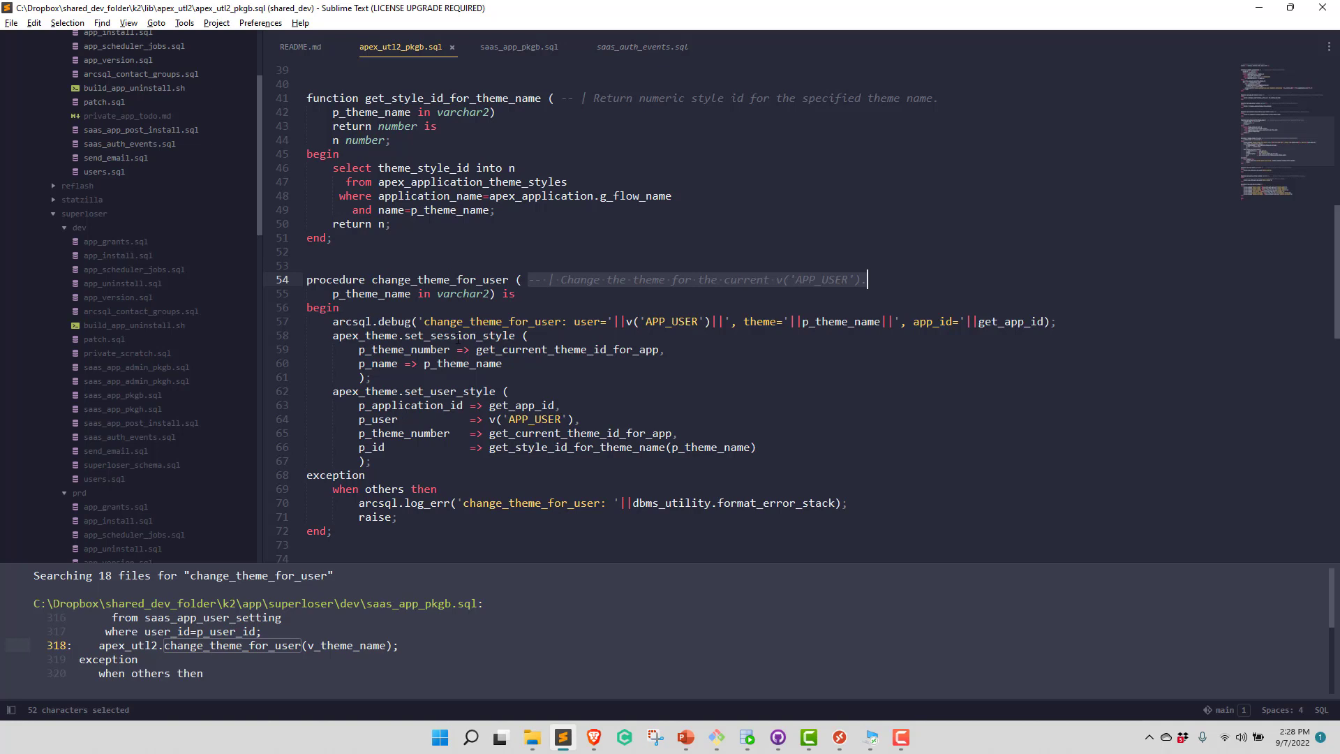
Step: Select change_theme_for_user, then select its get_style_id_for_theme_name call to search for it
{"action": "left_click", "coordinate": [410, 293]}
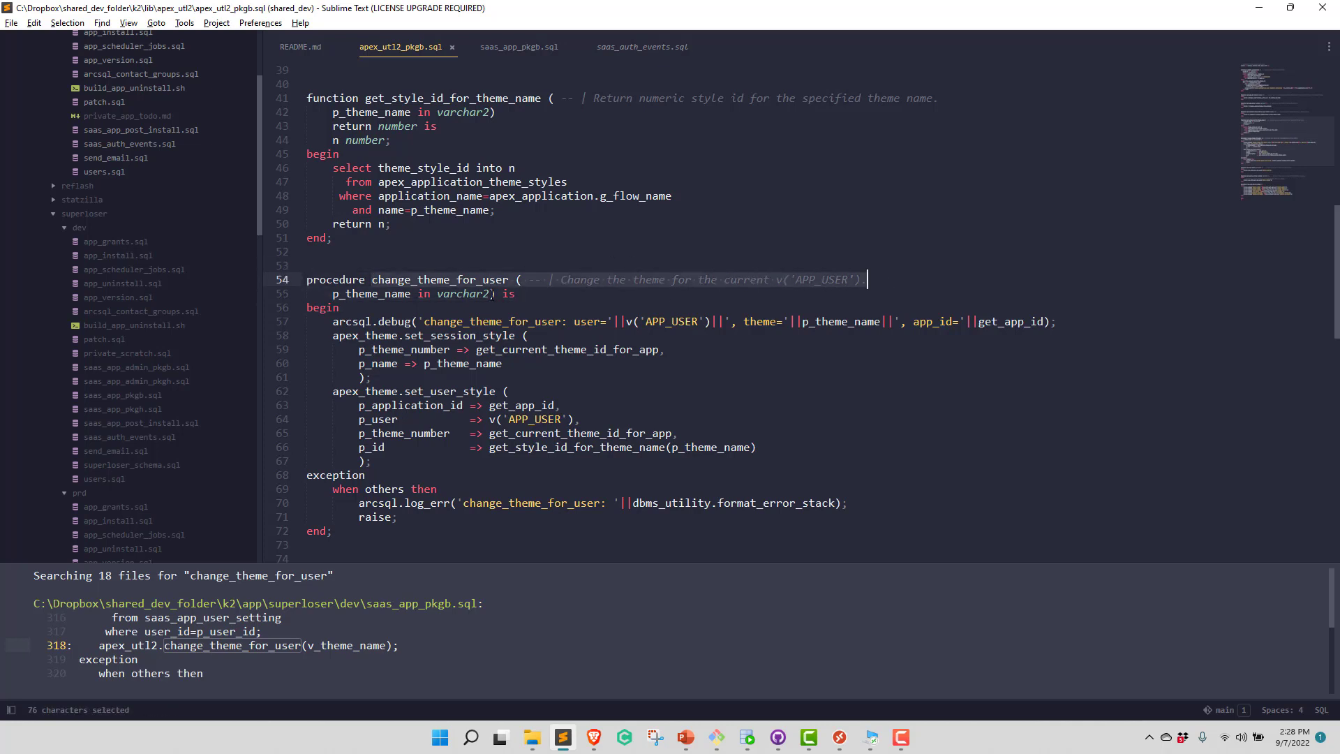
{"action": "left_click", "coordinate": [455, 279]}
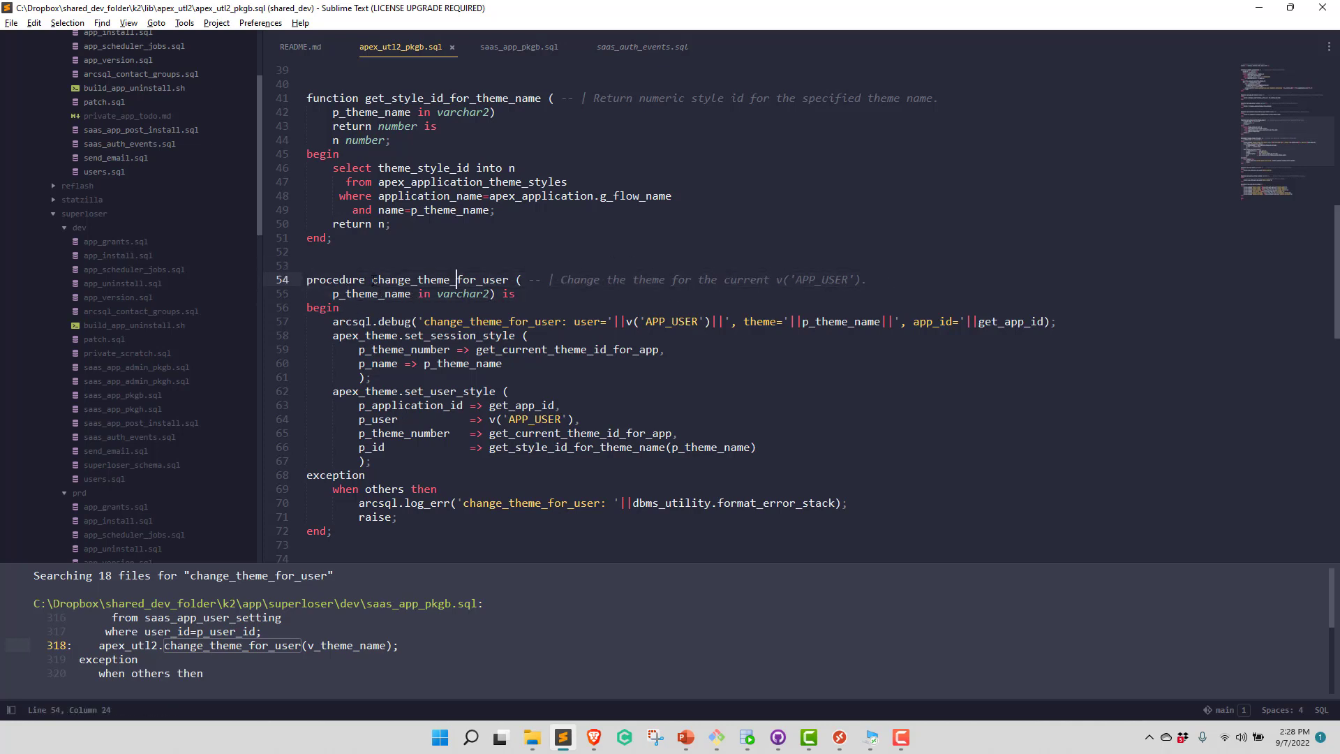
{"action": "double_click", "coordinate": [419, 279]}
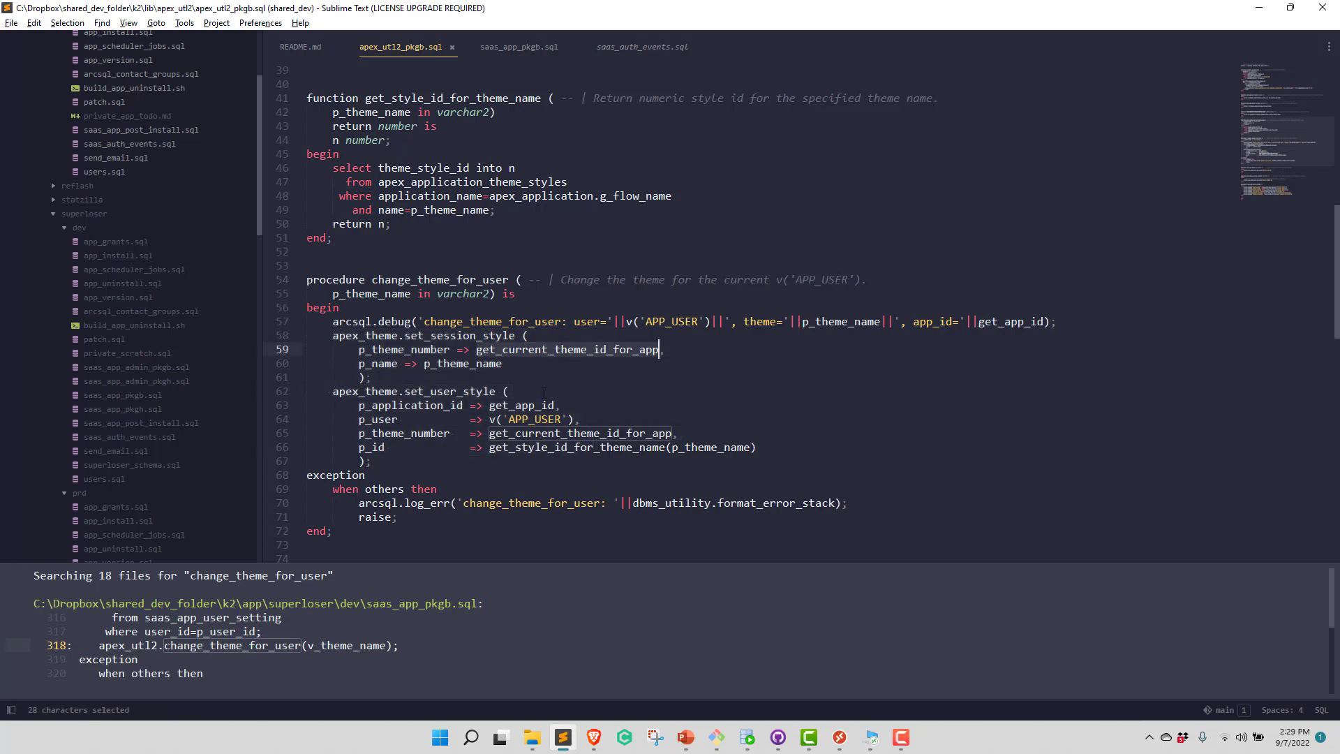
{"action": "left_click", "coordinate": [581, 433]}
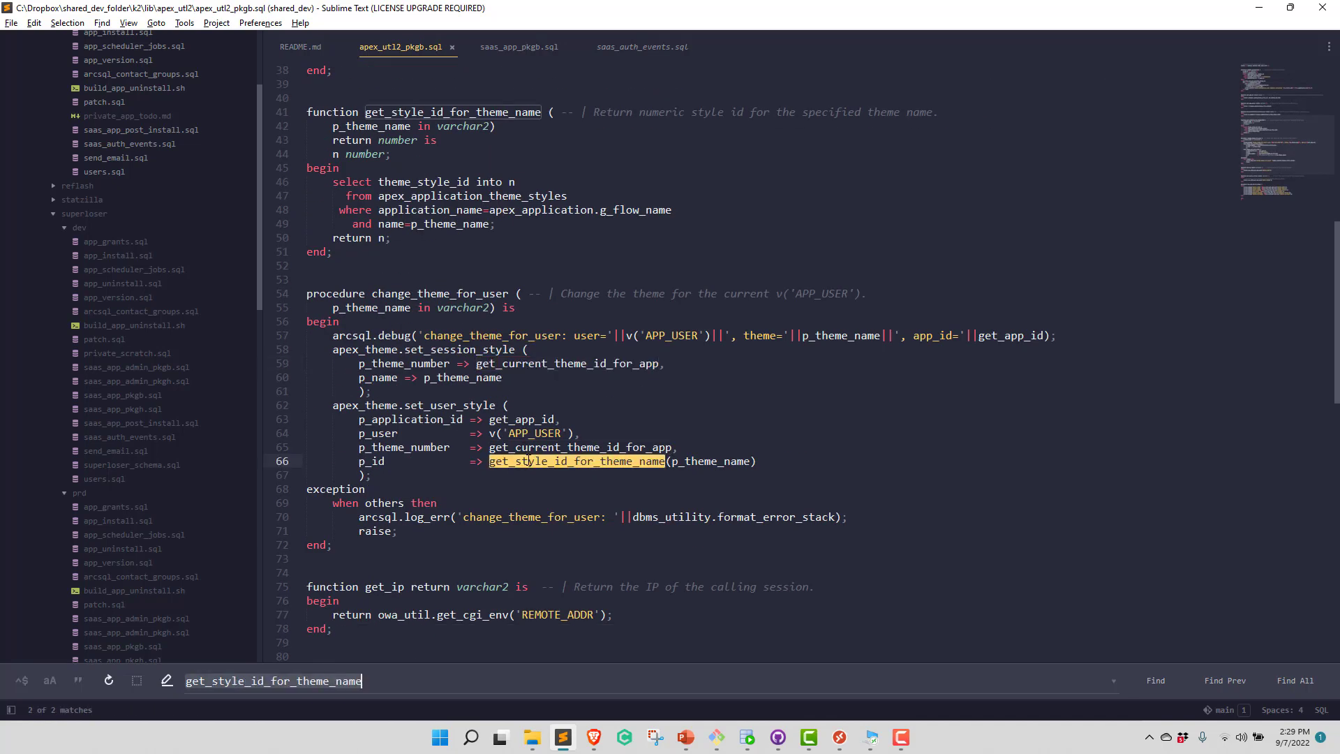
{"action": "left_click", "coordinate": [1223, 680]}
{"action": "type", "text": "get_app_id"}
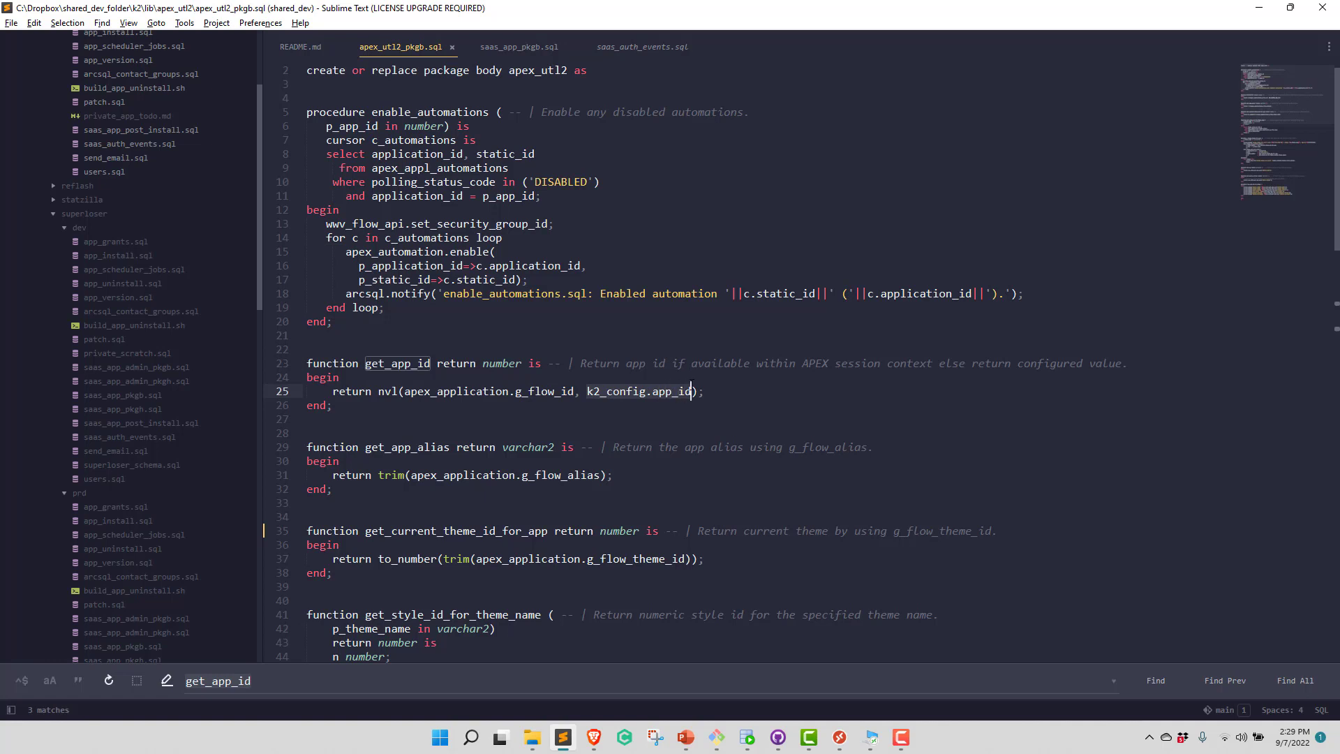
{"action": "mouse_move", "coordinate": [644, 393]}
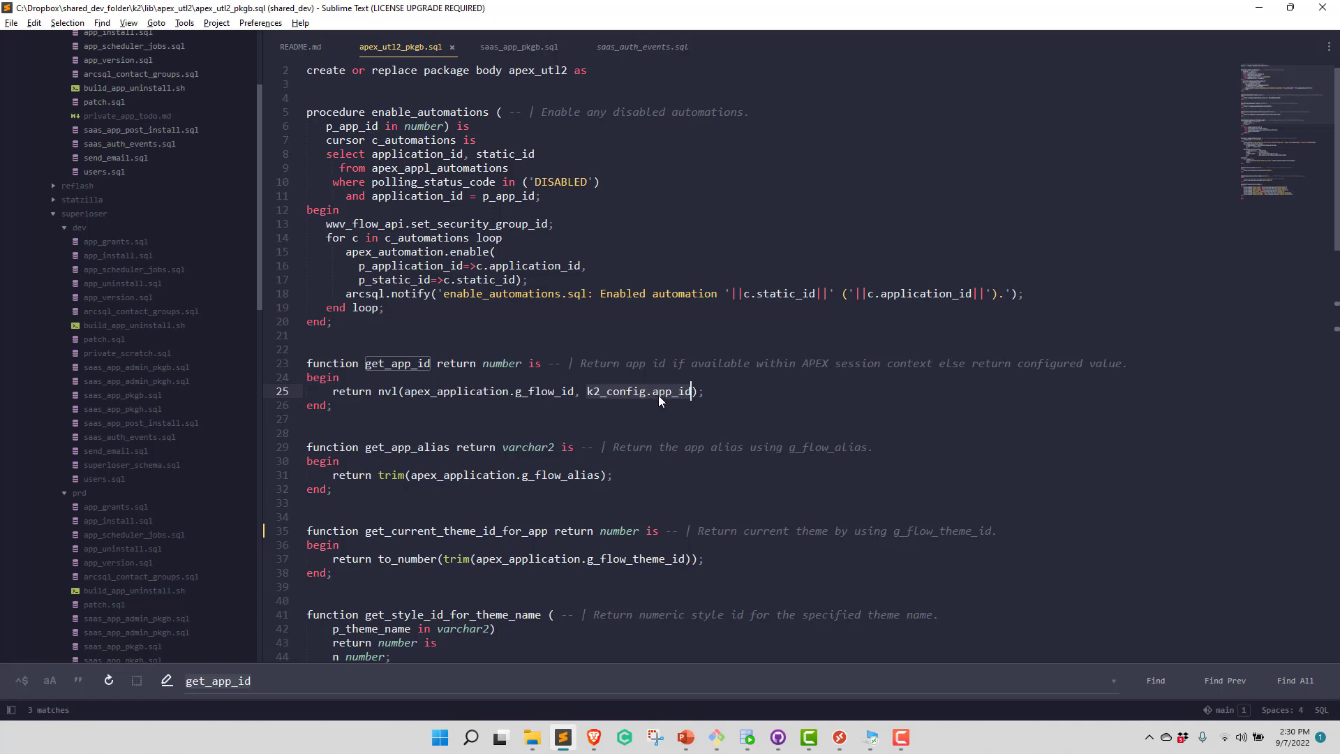
{"action": "mouse_move", "coordinate": [639, 399]}
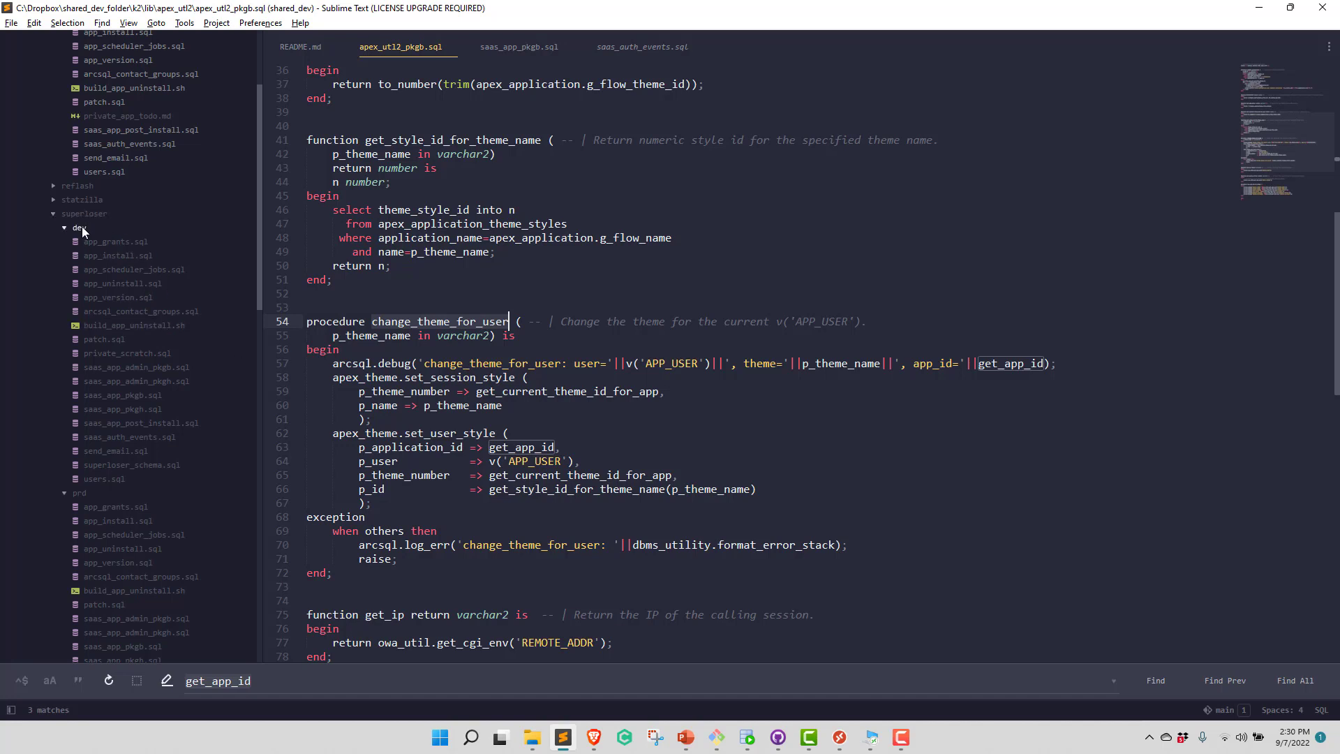
{"action": "mouse_move", "coordinate": [612, 67]}
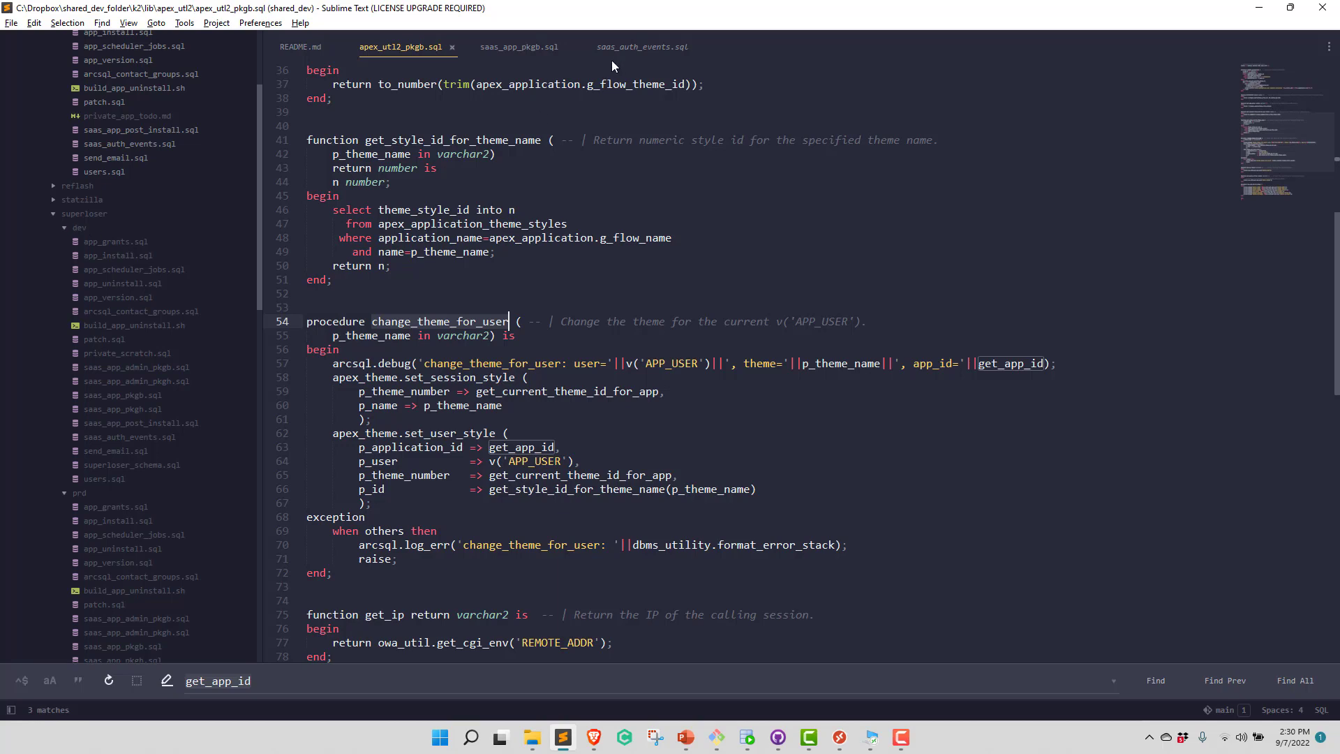
Step: Switch to saas_auth_events.sql and select the saas_app.on_login call in the login hook
{"action": "left_click", "coordinate": [640, 46]}
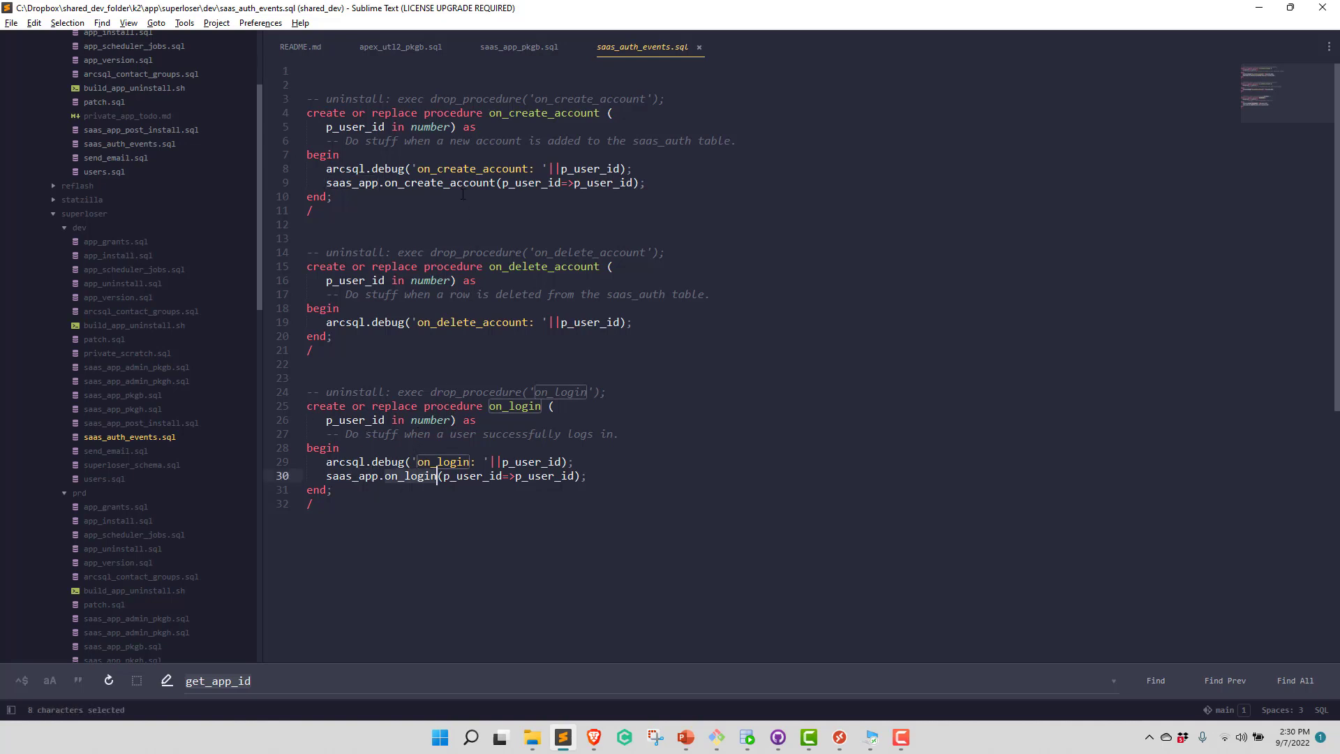
{"action": "left_click", "coordinate": [518, 46]}
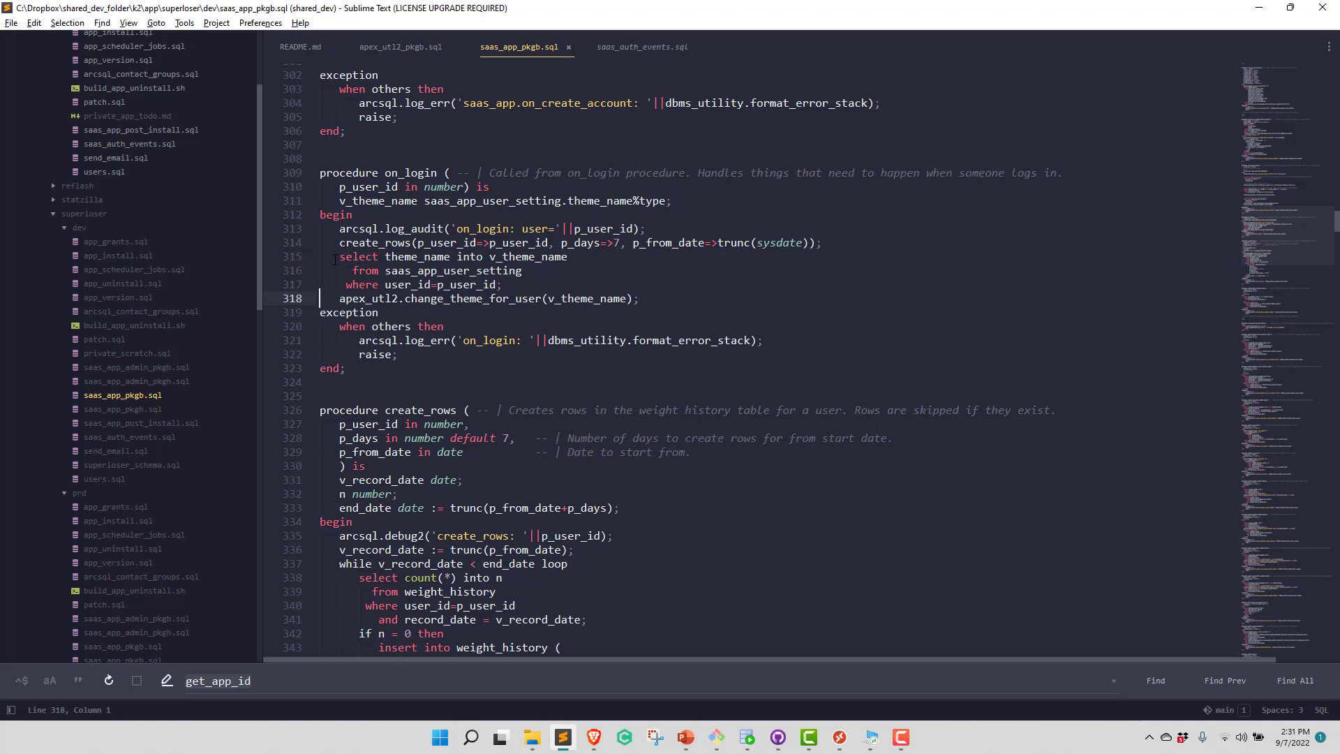
{"action": "left_click_drag", "start_coordinate": [339, 256], "coordinate": [501, 285]}
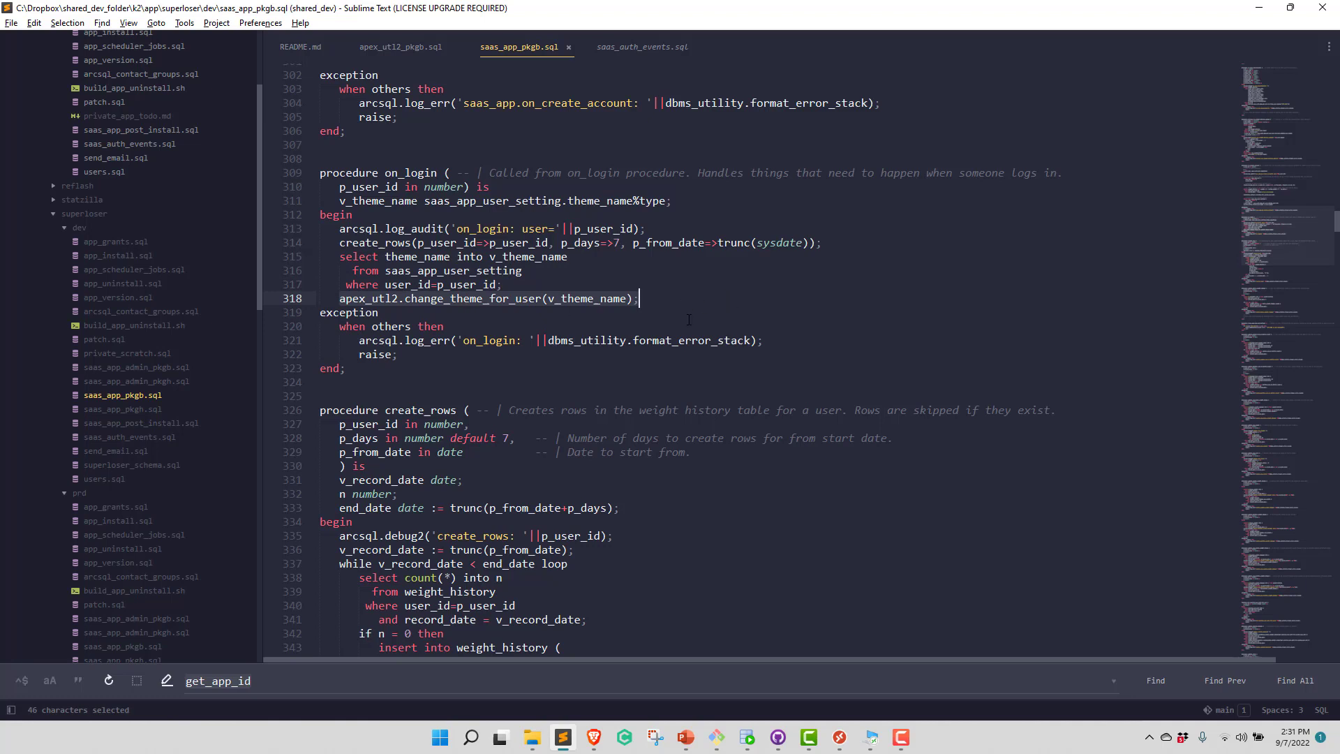
{"action": "mouse_move", "coordinate": [628, 357]}
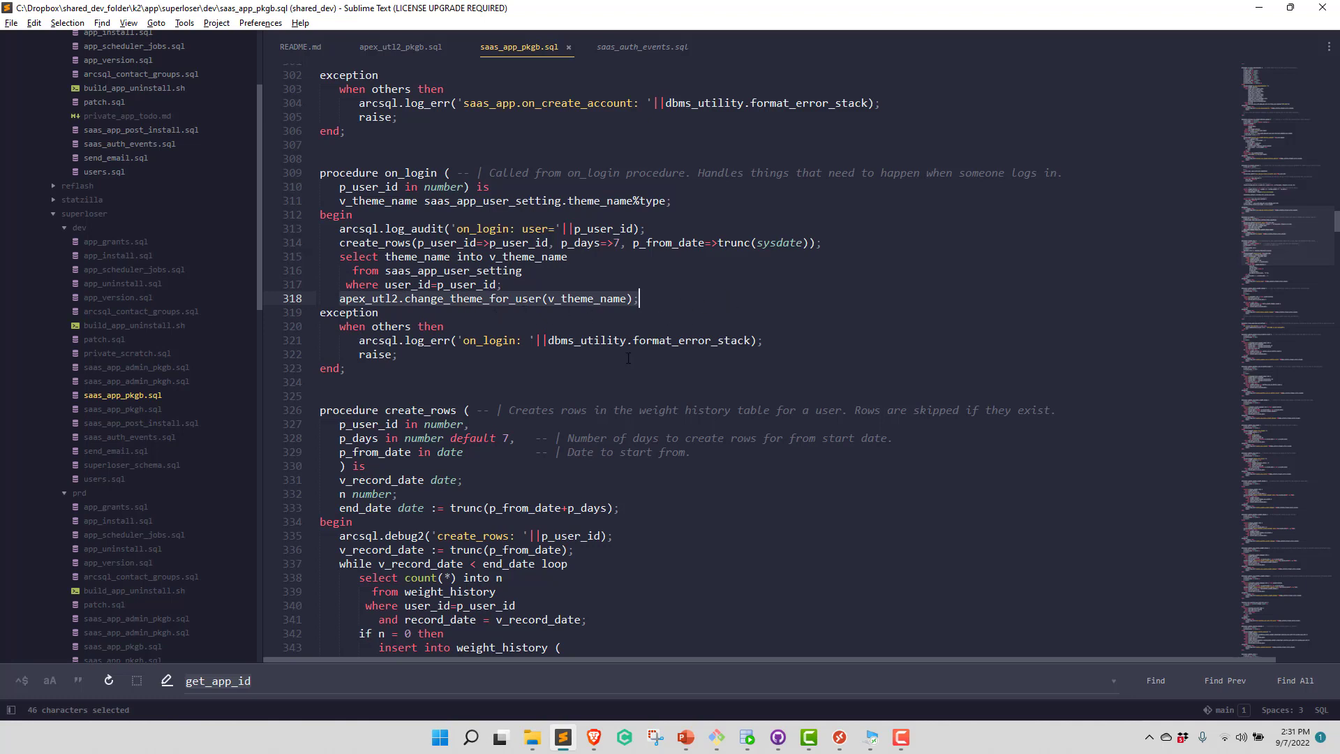
{"action": "mouse_move", "coordinate": [593, 737]}
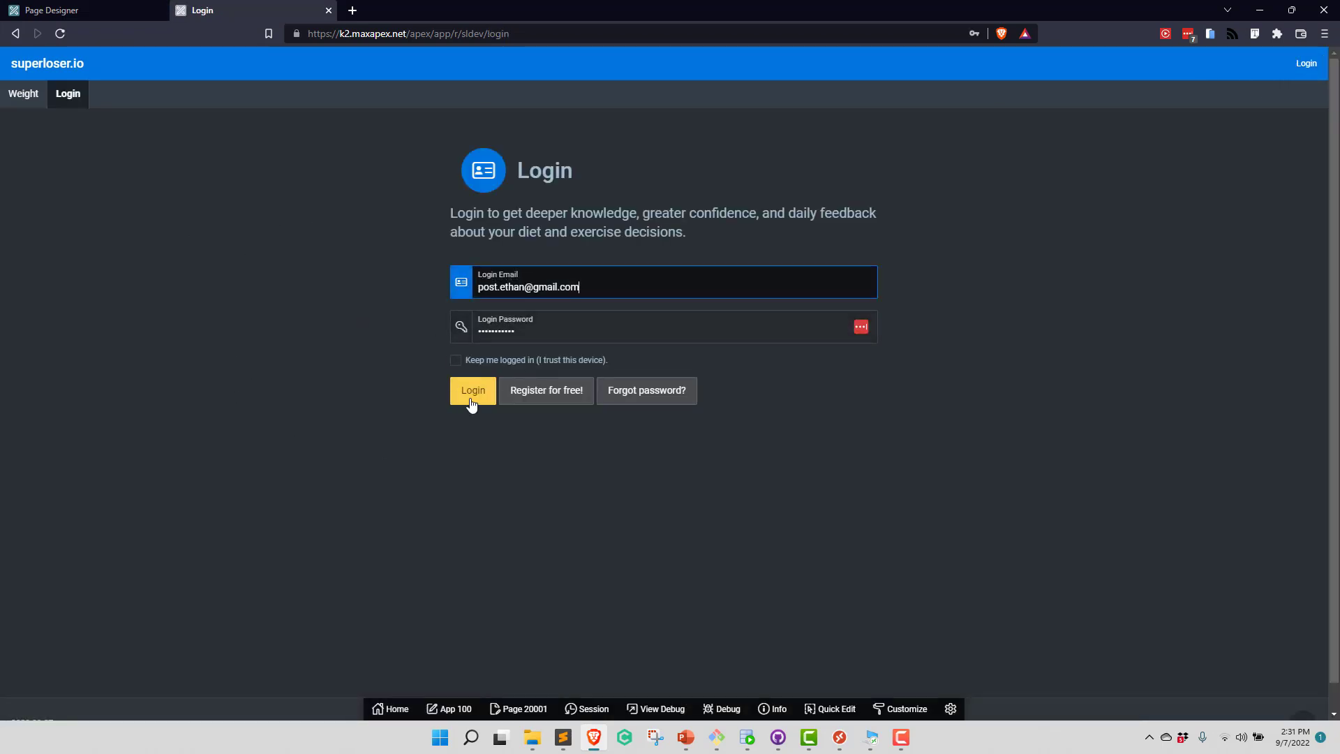
Step: Fill in the second saved account from the autofill suggestions and log into superloser.io
{"action": "left_click", "coordinate": [473, 391]}
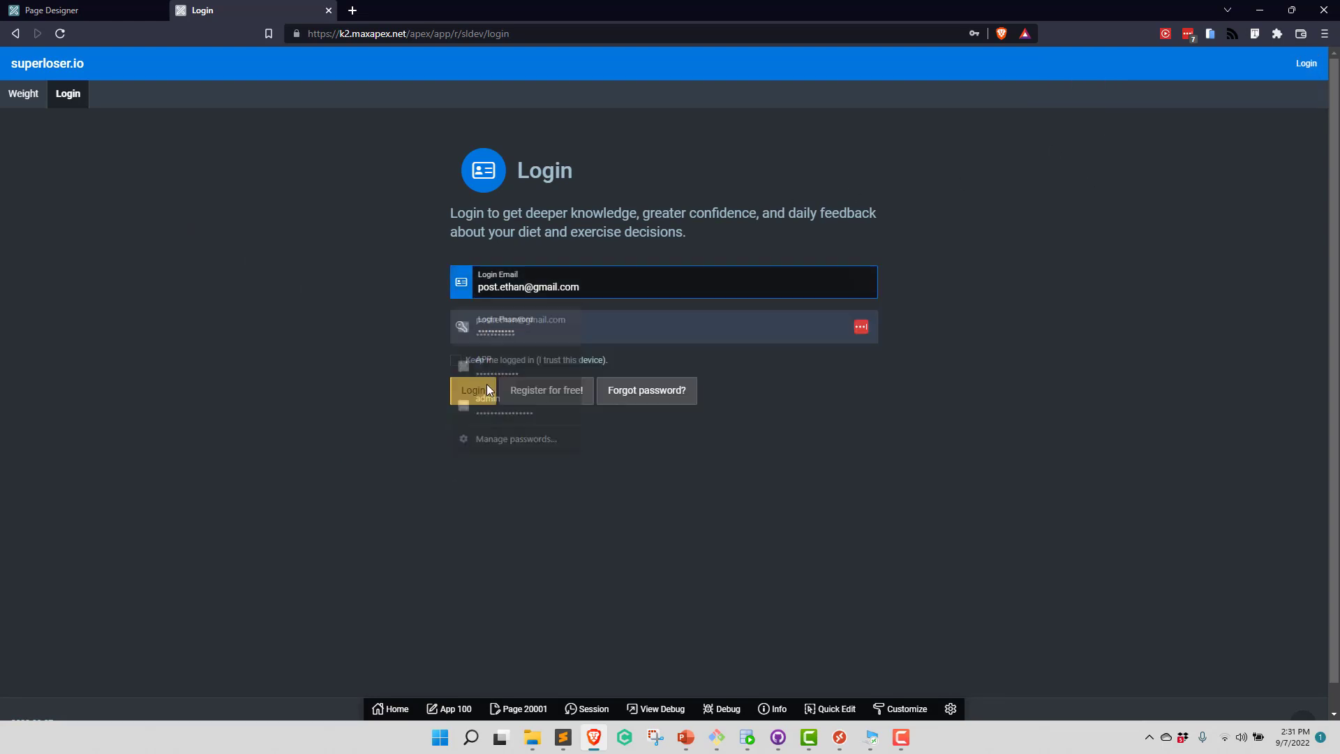
{"action": "left_click", "coordinate": [472, 391]}
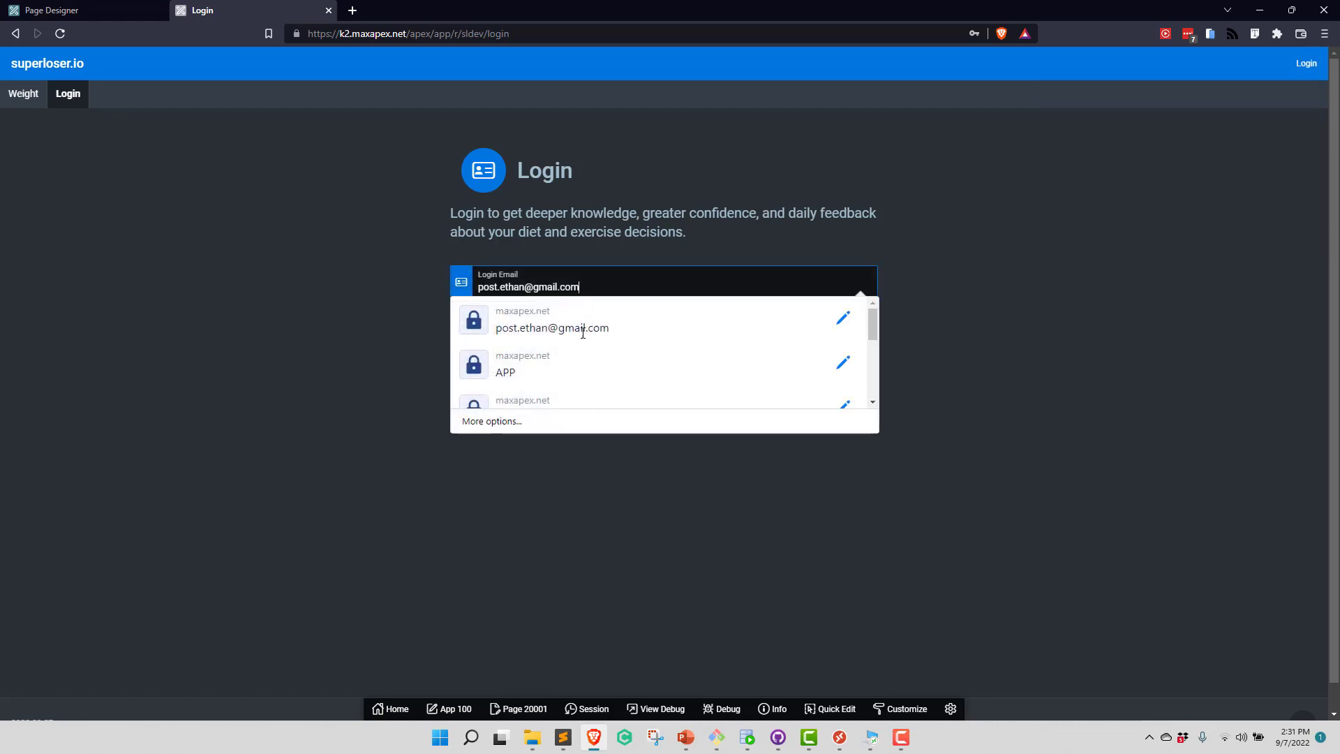
{"action": "left_click", "coordinate": [552, 328]}
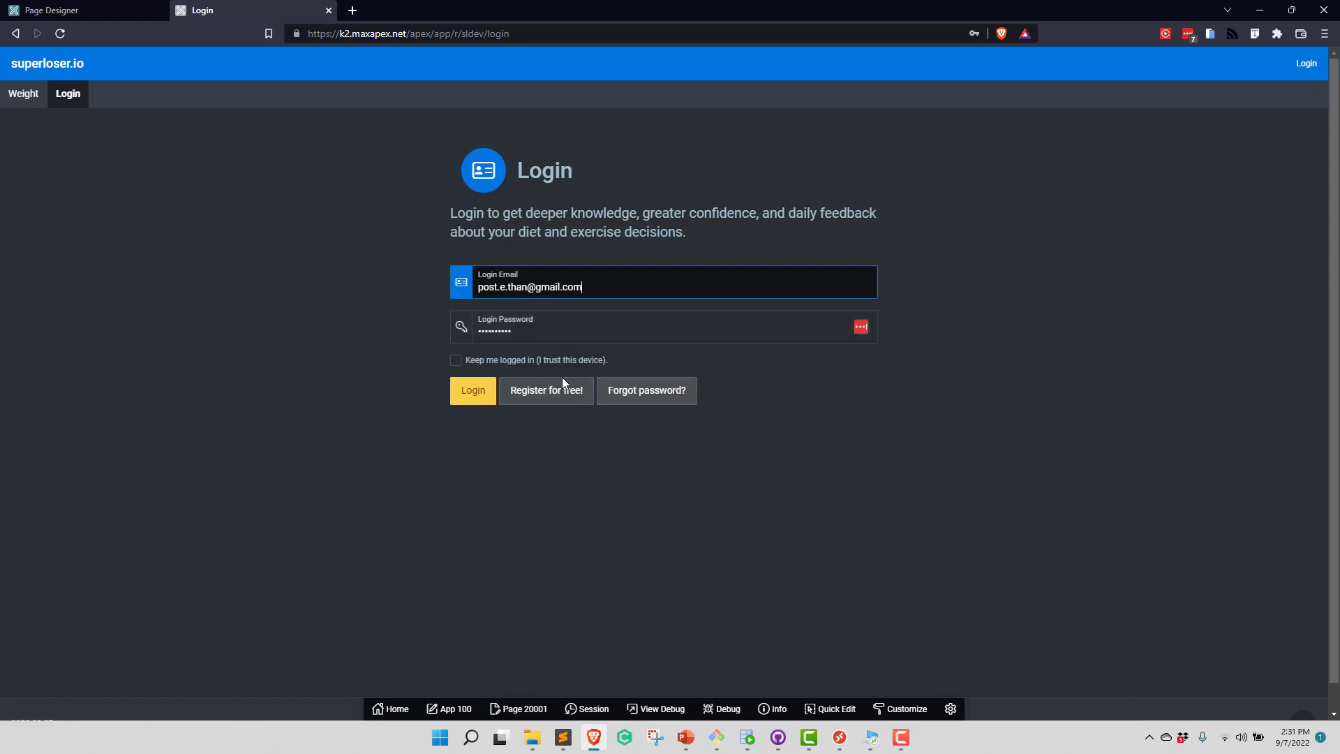
{"action": "left_click", "coordinate": [472, 391]}
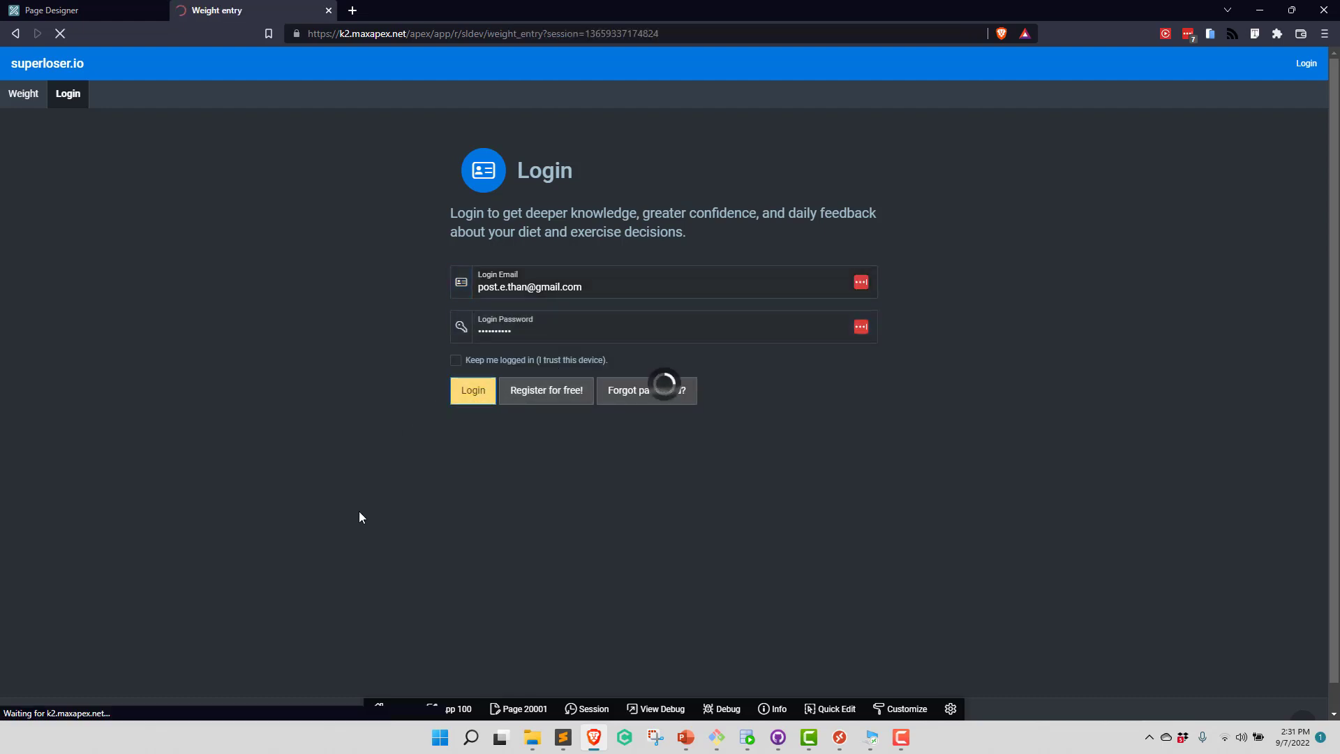
{"action": "left_click", "coordinate": [472, 391]}
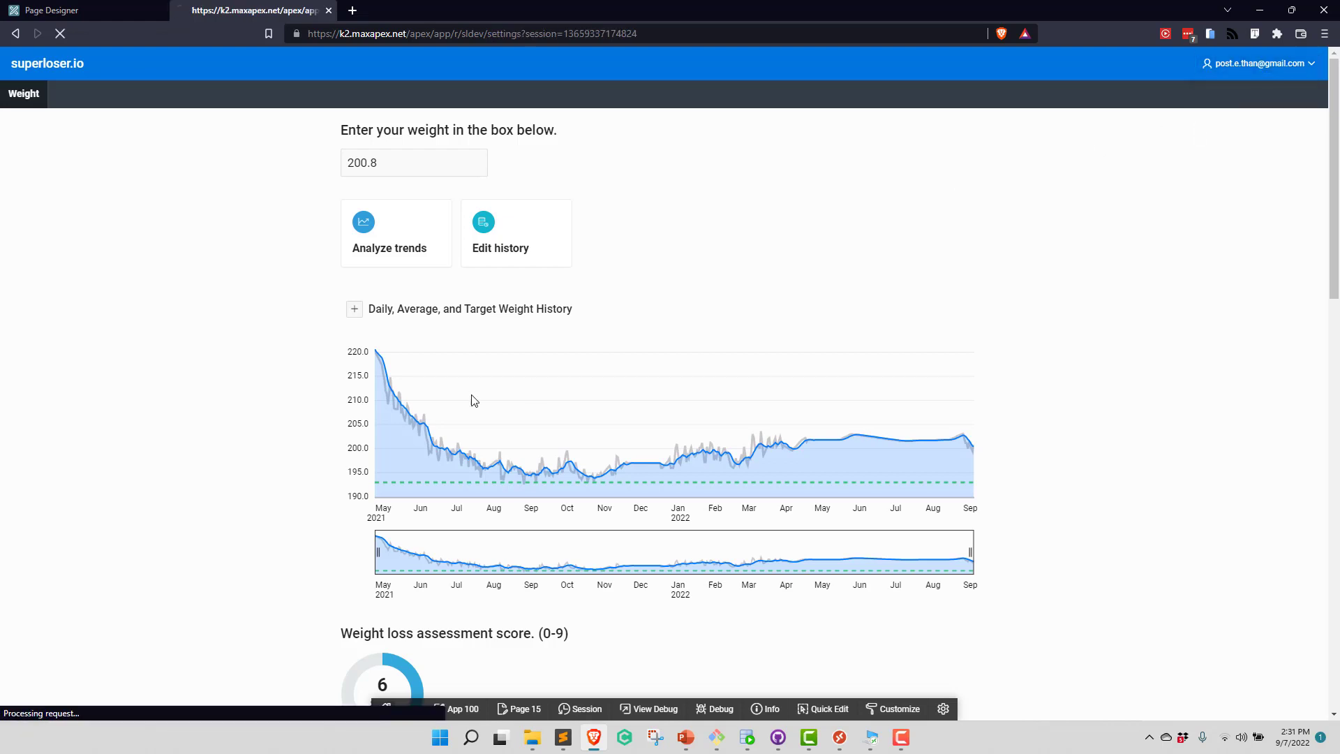
Step: Check the account's Dark theme setting, then sign out of superloser.io
{"action": "left_click", "coordinate": [663, 557]}
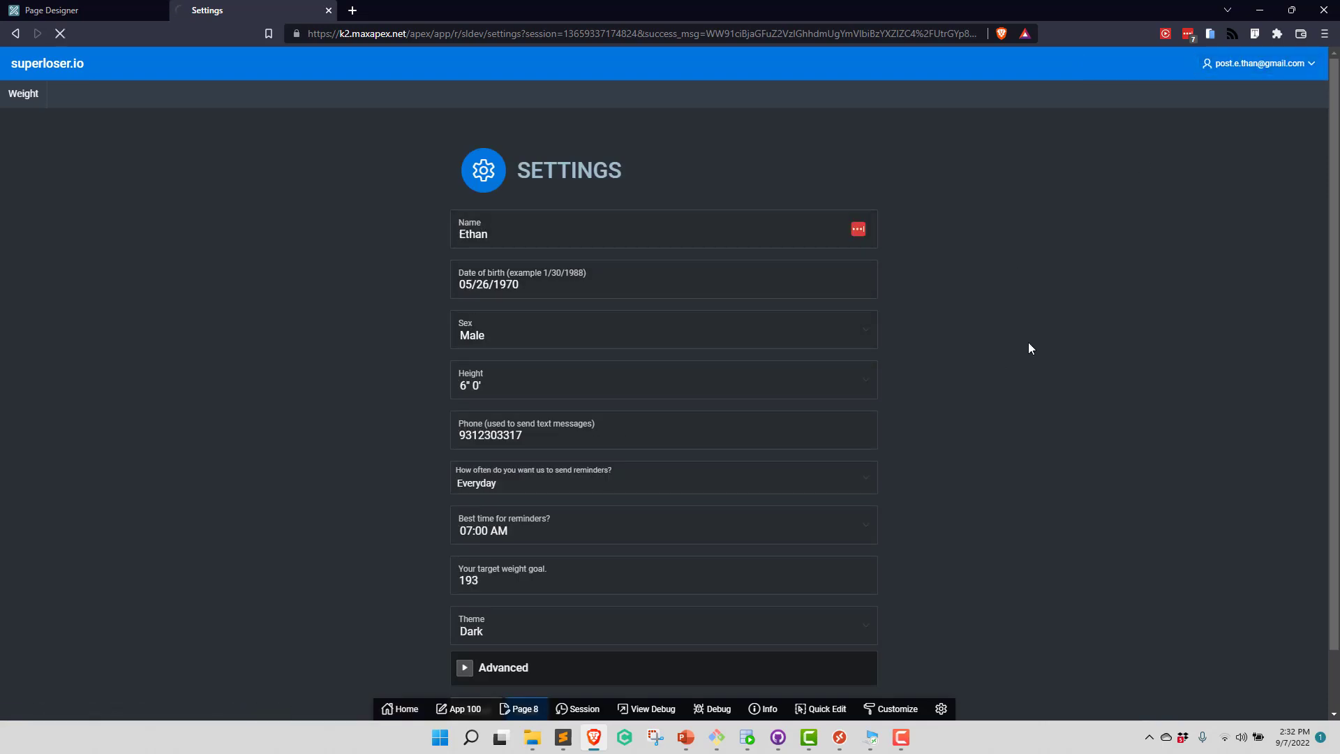
{"action": "left_click", "coordinate": [1304, 63]}
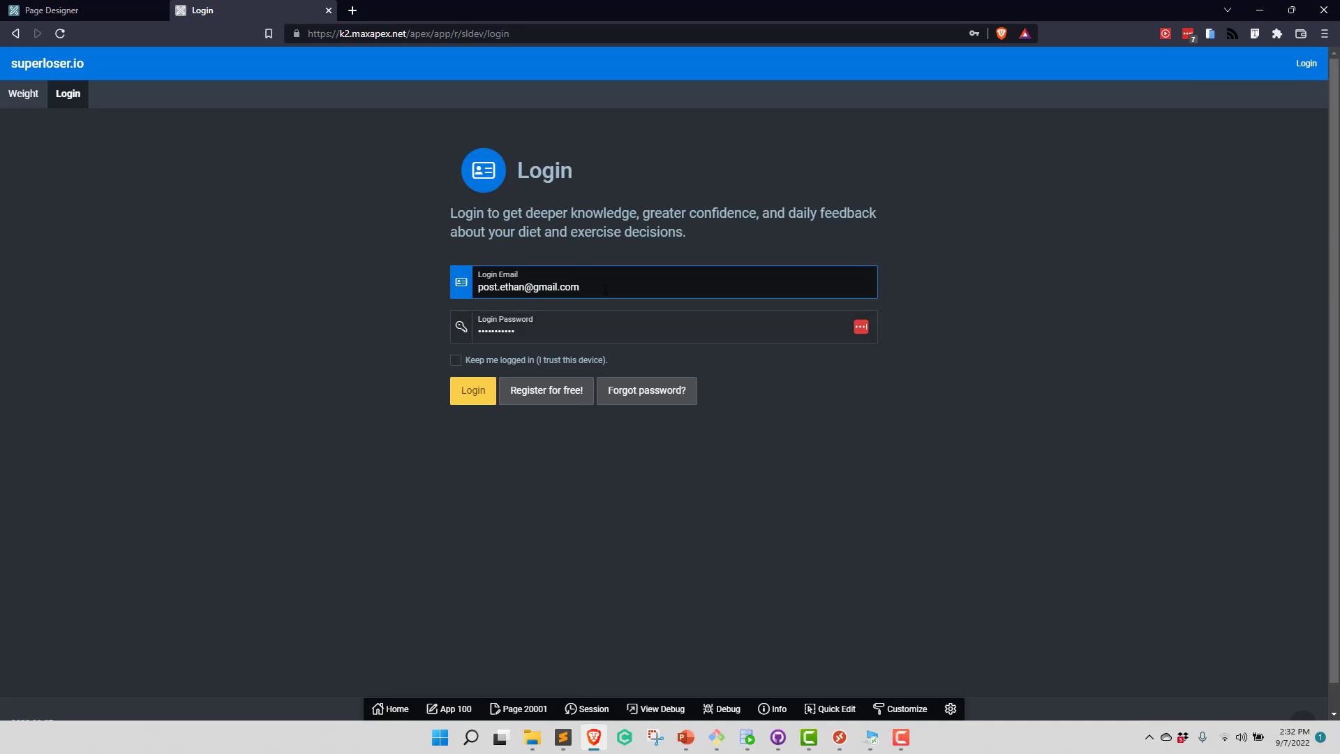
Step: Log in with the other saved account, scroll the dark Weight entry page, and open the account menu
{"action": "left_click", "coordinate": [667, 282]}
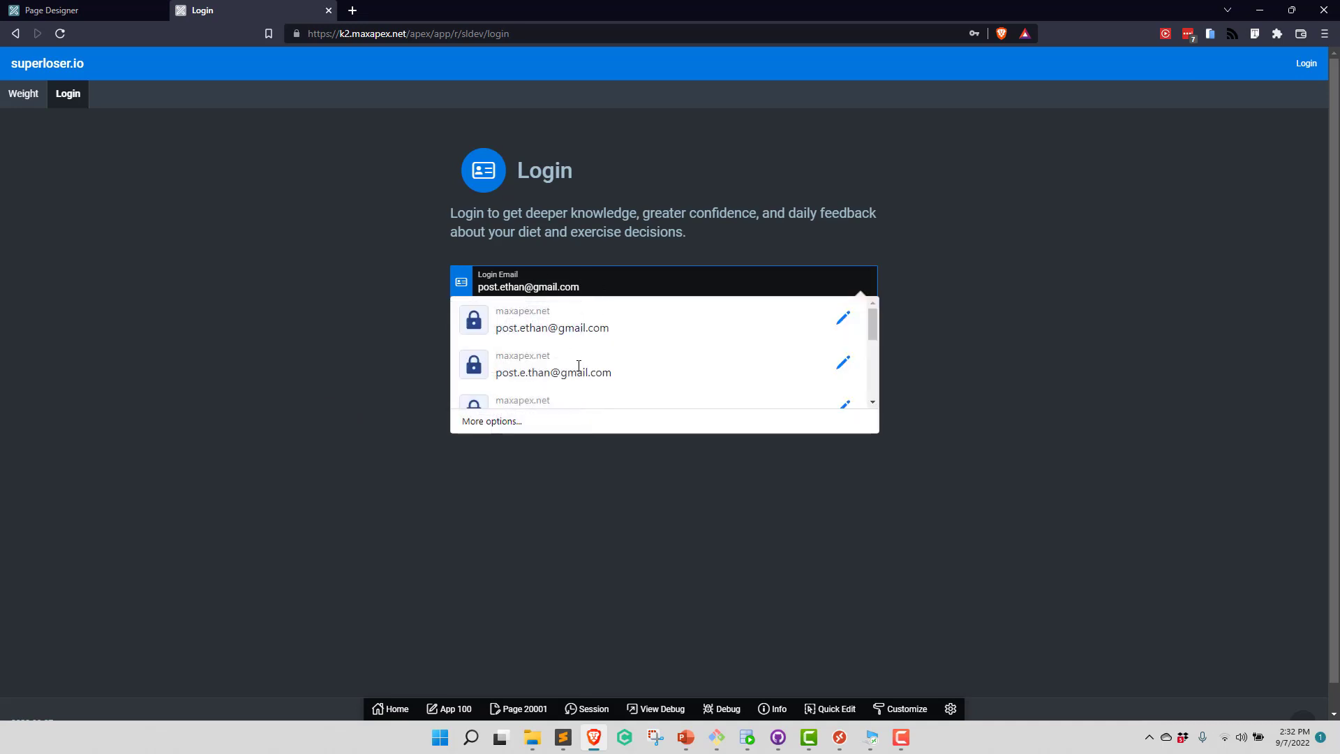
{"action": "left_click", "coordinate": [552, 363]}
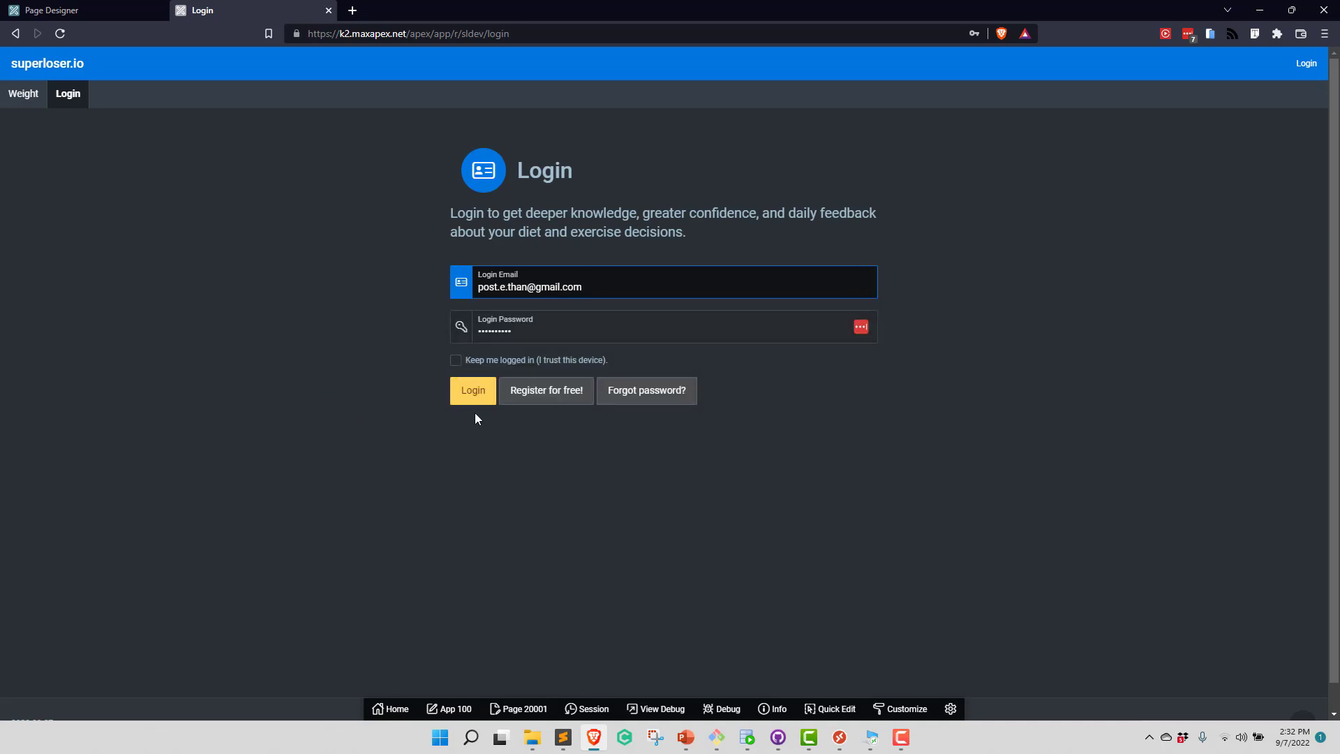
{"action": "left_click", "coordinate": [471, 391]}
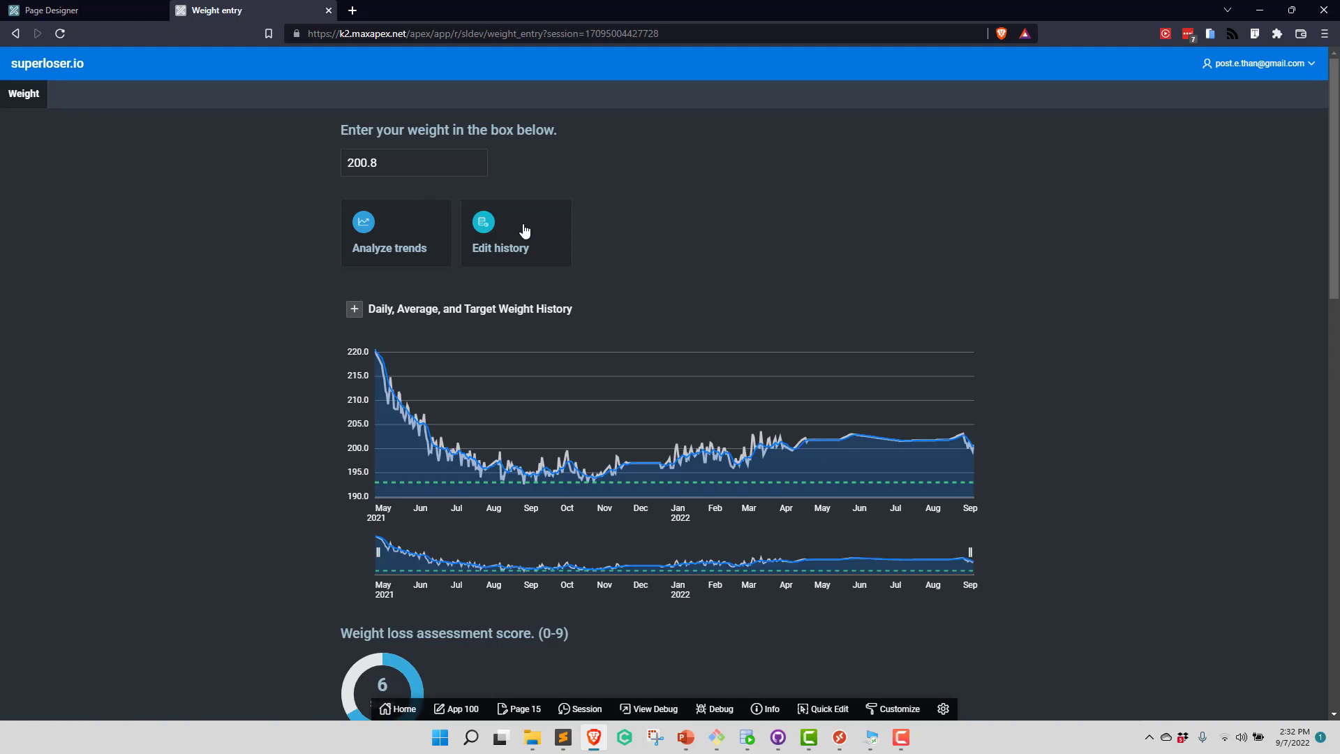
{"action": "scroll", "scroll_direction": "down", "scroll_amount": 3}
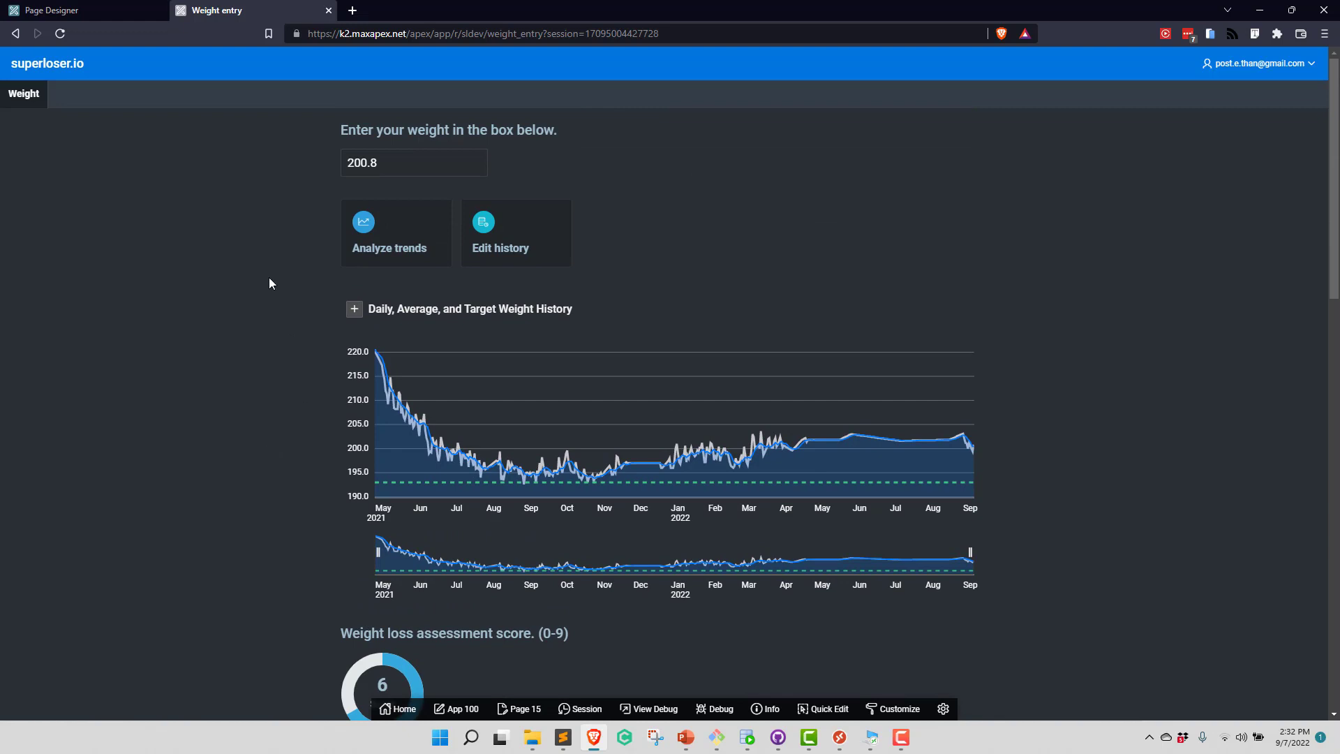
{"action": "mouse_move", "coordinate": [155, 239]}
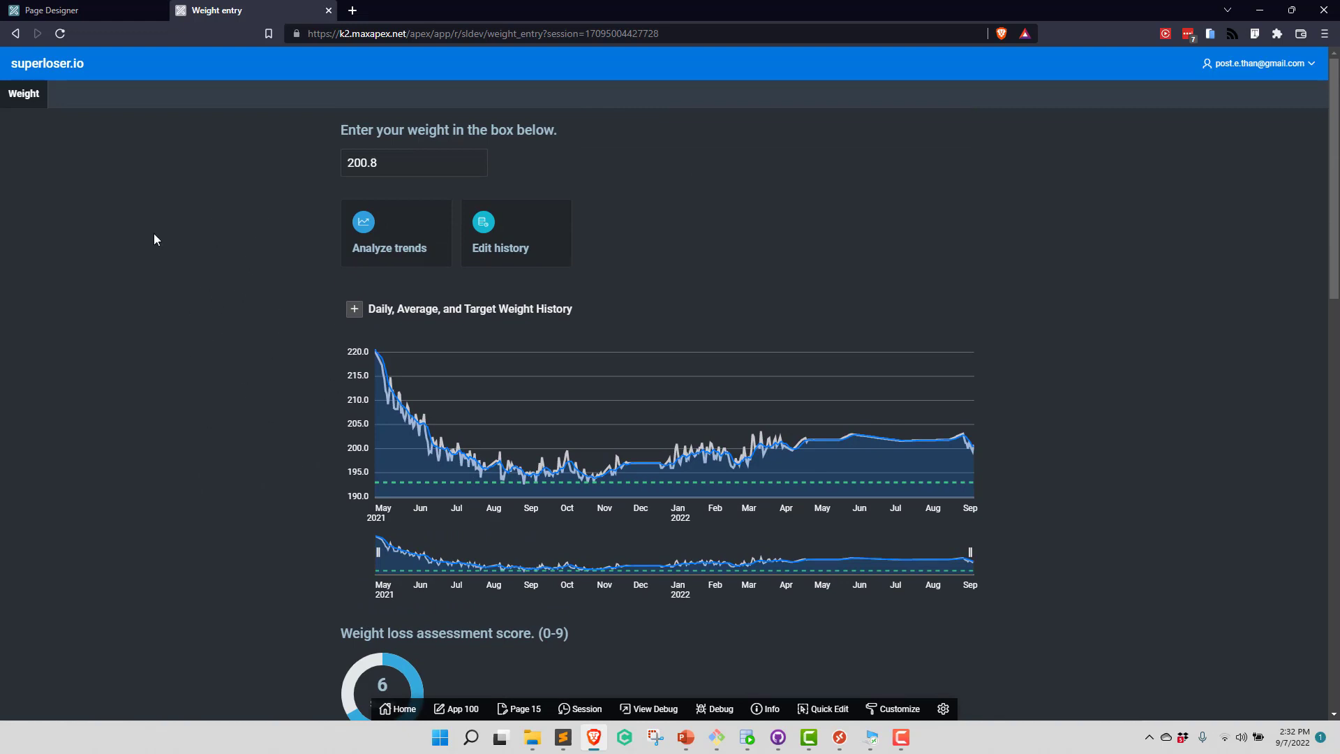
{"action": "mouse_move", "coordinate": [313, 127]}
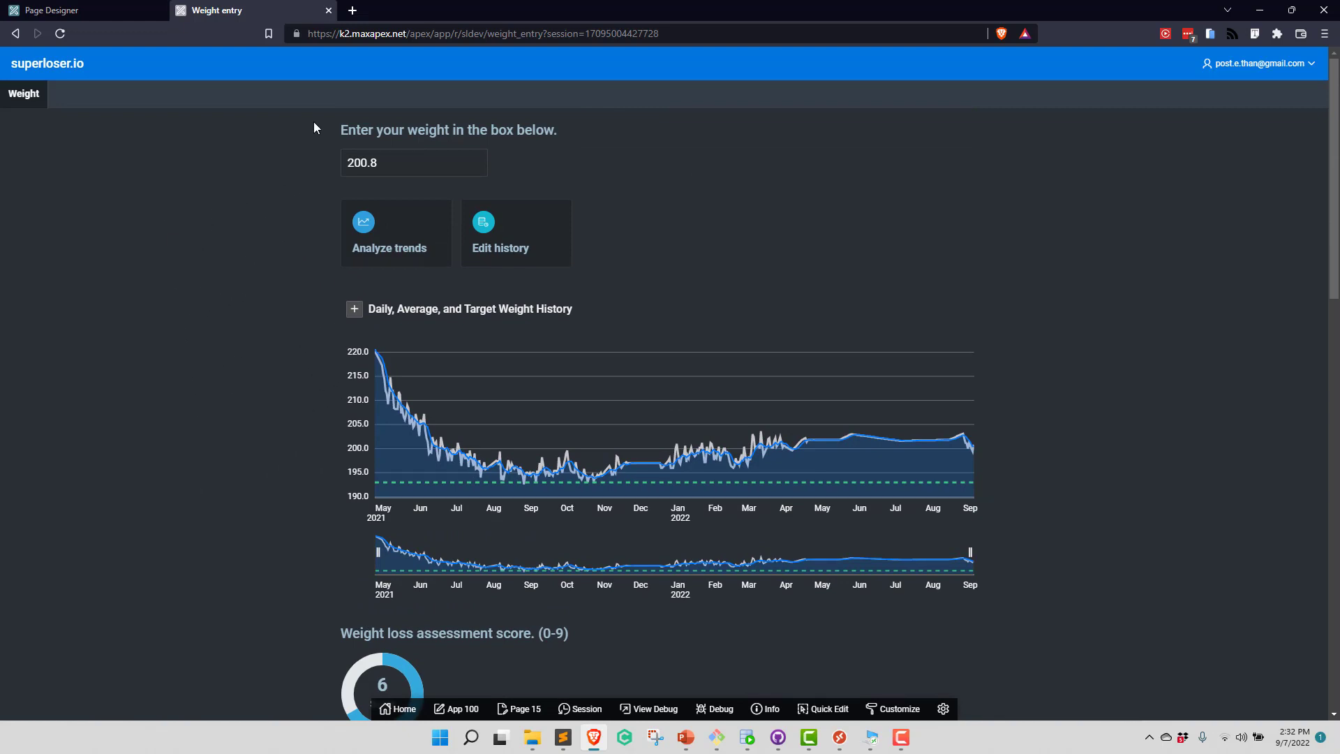
{"action": "scroll", "scroll_direction": "down", "scroll_amount": 3}
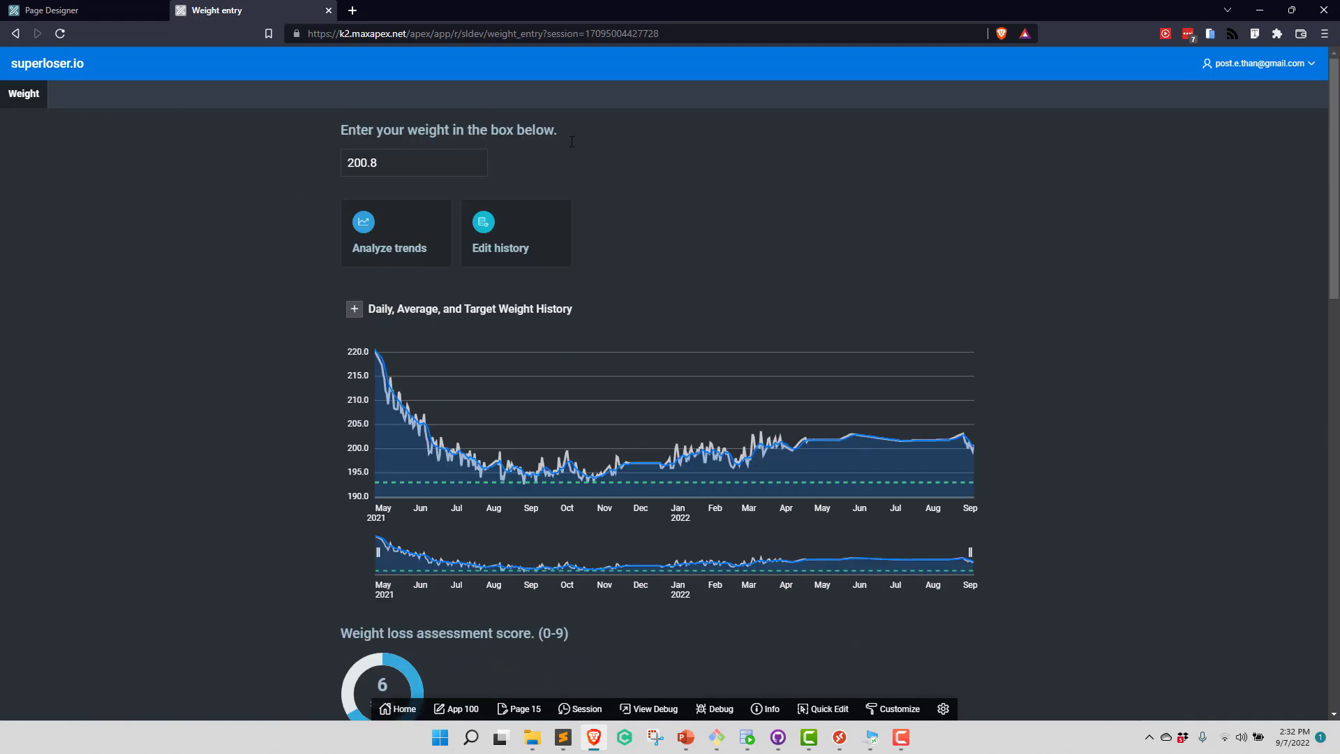
{"action": "left_click", "coordinate": [941, 712]}
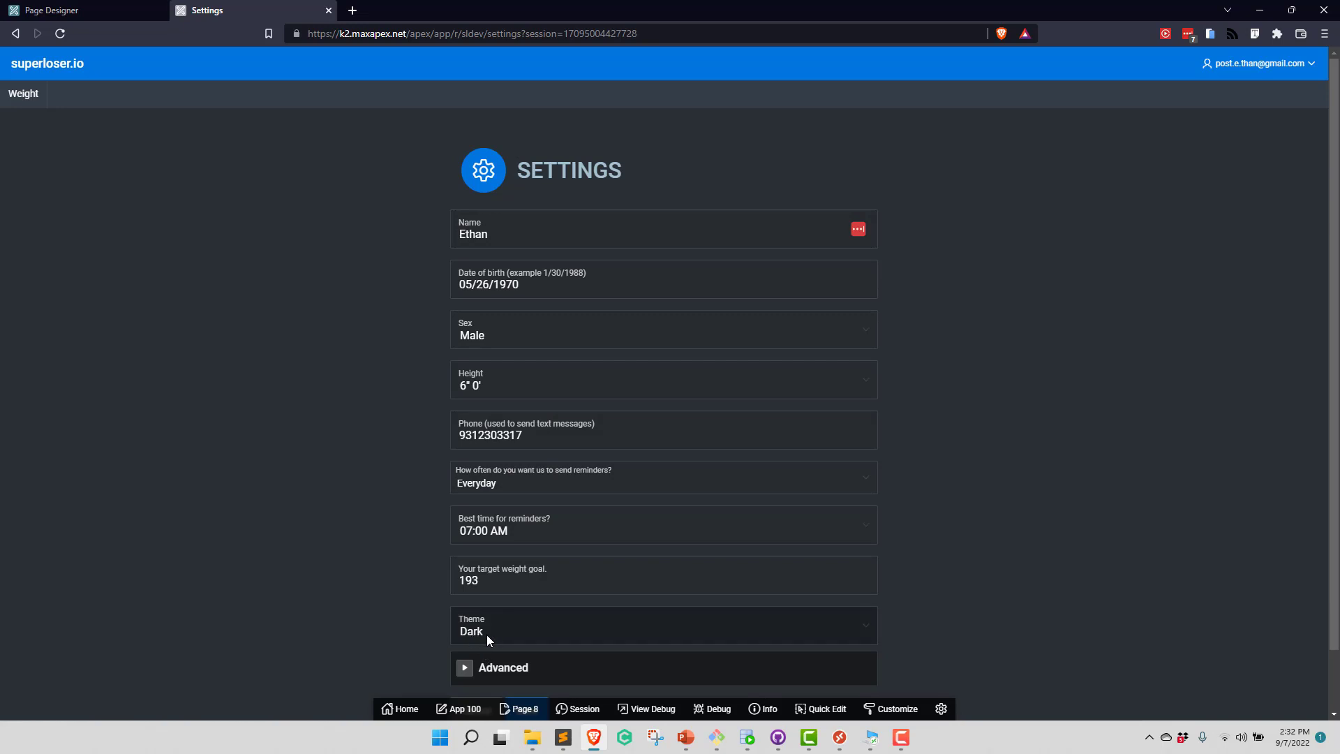
{"action": "mouse_move", "coordinate": [494, 638]}
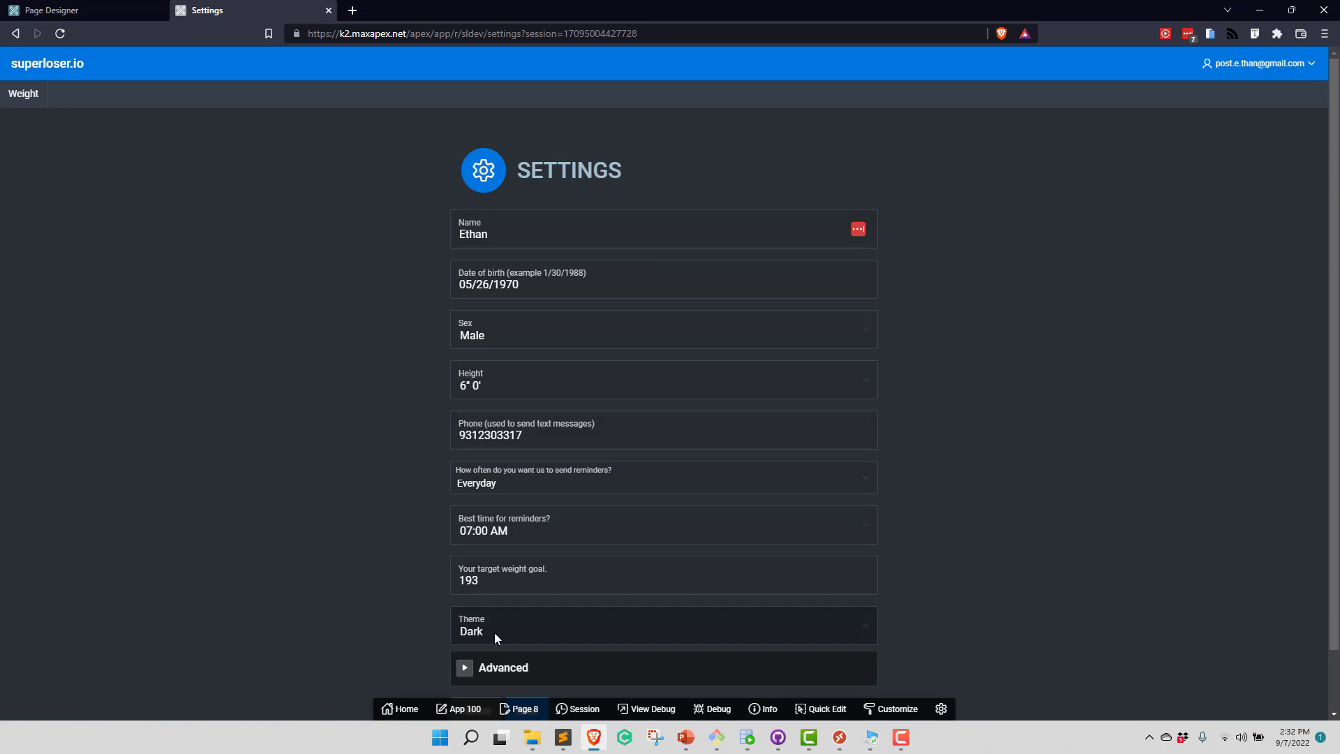
{"action": "mouse_move", "coordinate": [494, 641]}
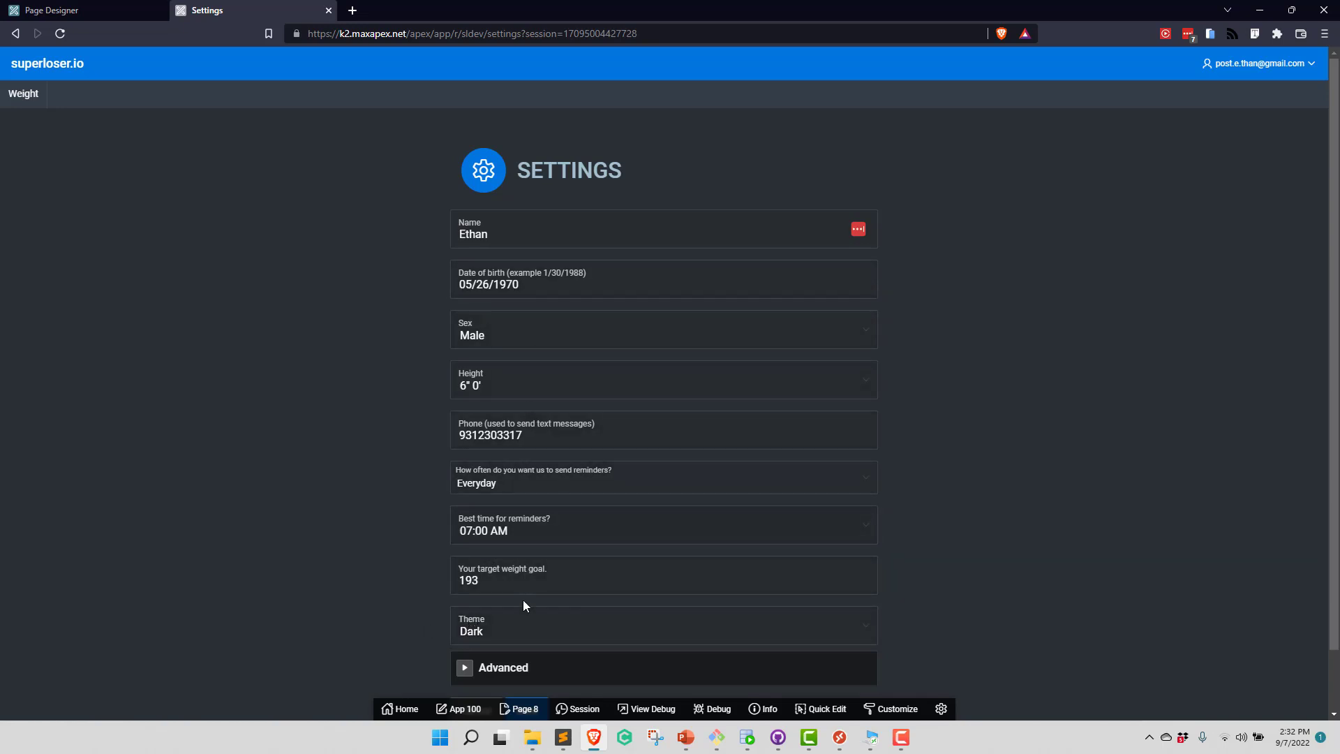
{"action": "mouse_move", "coordinate": [453, 293]}
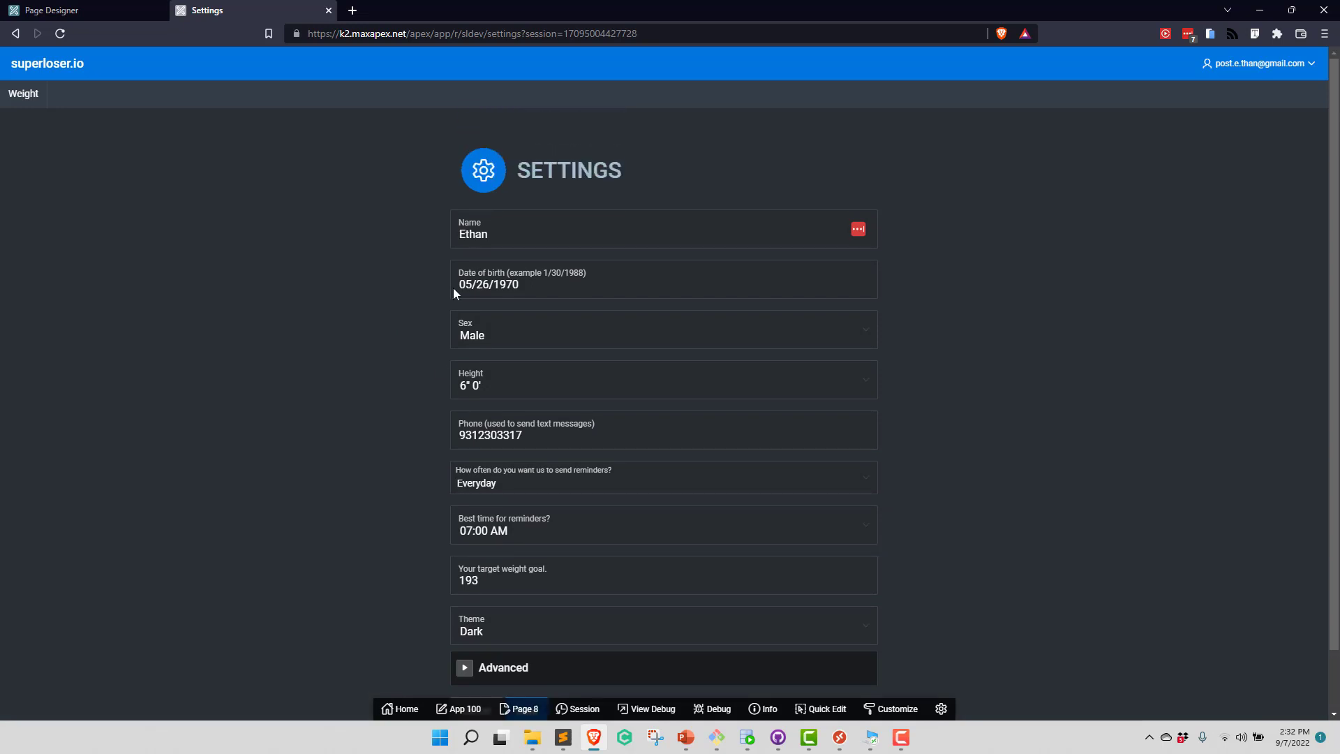
{"action": "mouse_move", "coordinate": [752, 175]}
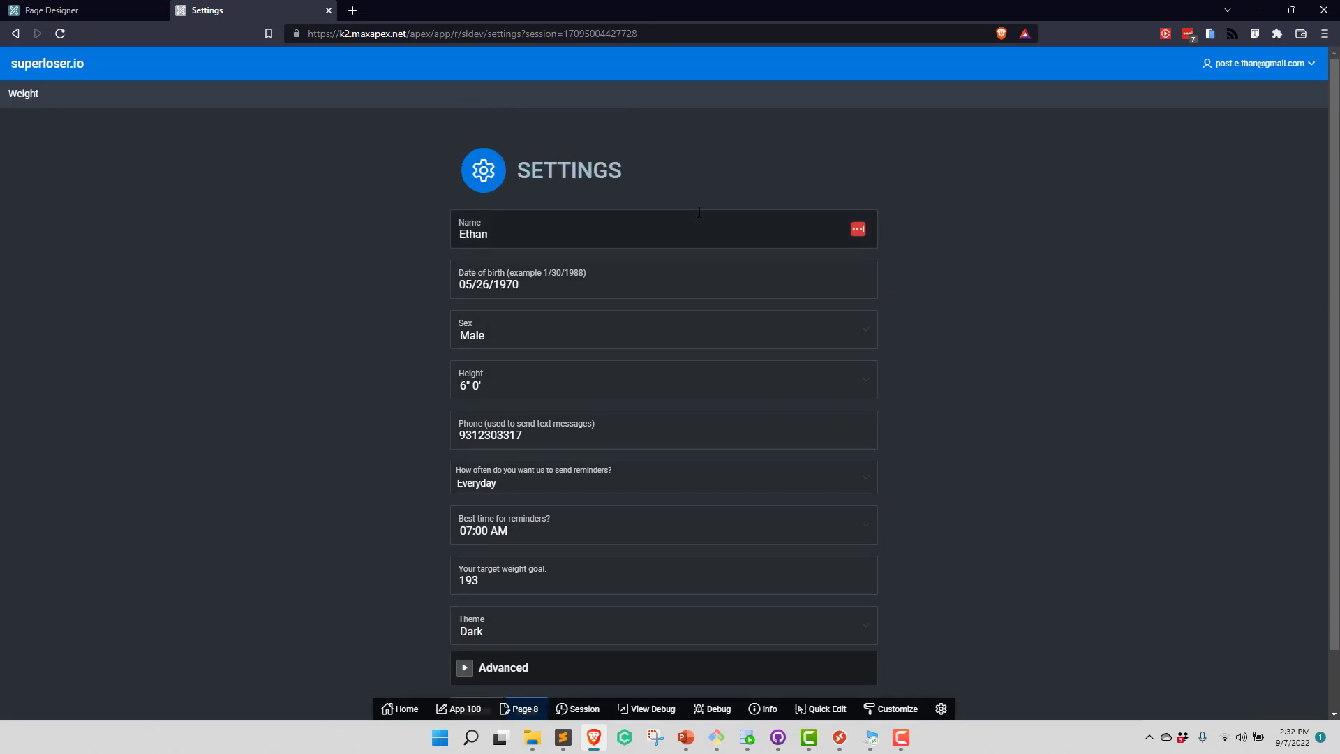
{"action": "mouse_move", "coordinate": [299, 209]}
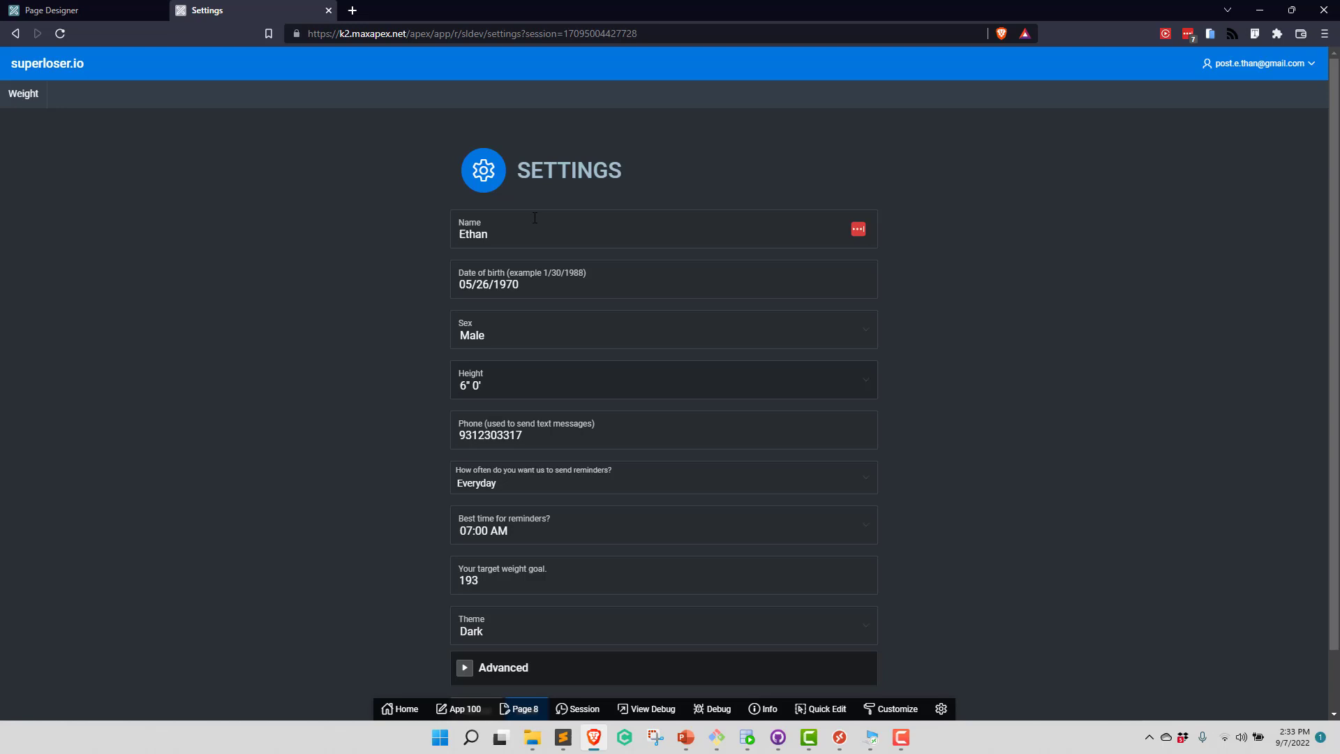
Step: Scroll the Settings page to show the Theme select list set to Dark
{"action": "scroll", "scroll_direction": "down", "scroll_amount": 3}
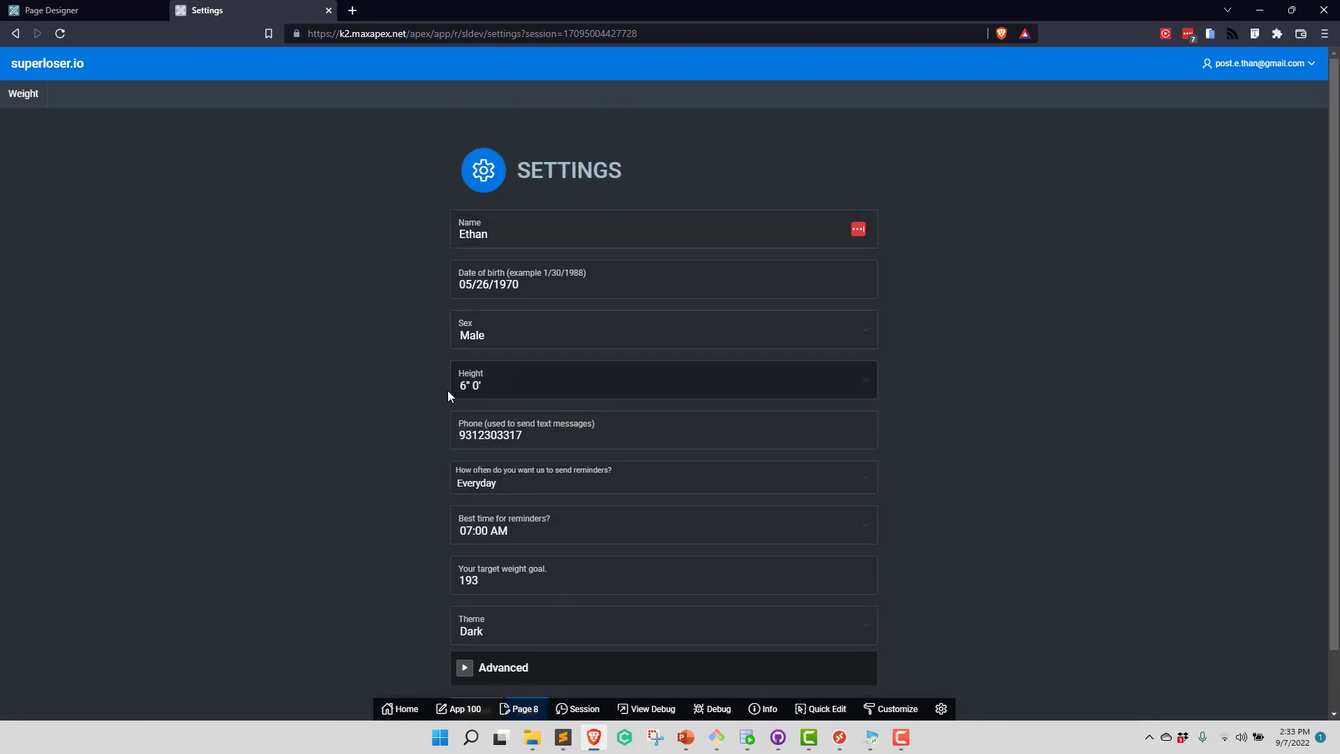
{"action": "left_click", "coordinate": [624, 278]}
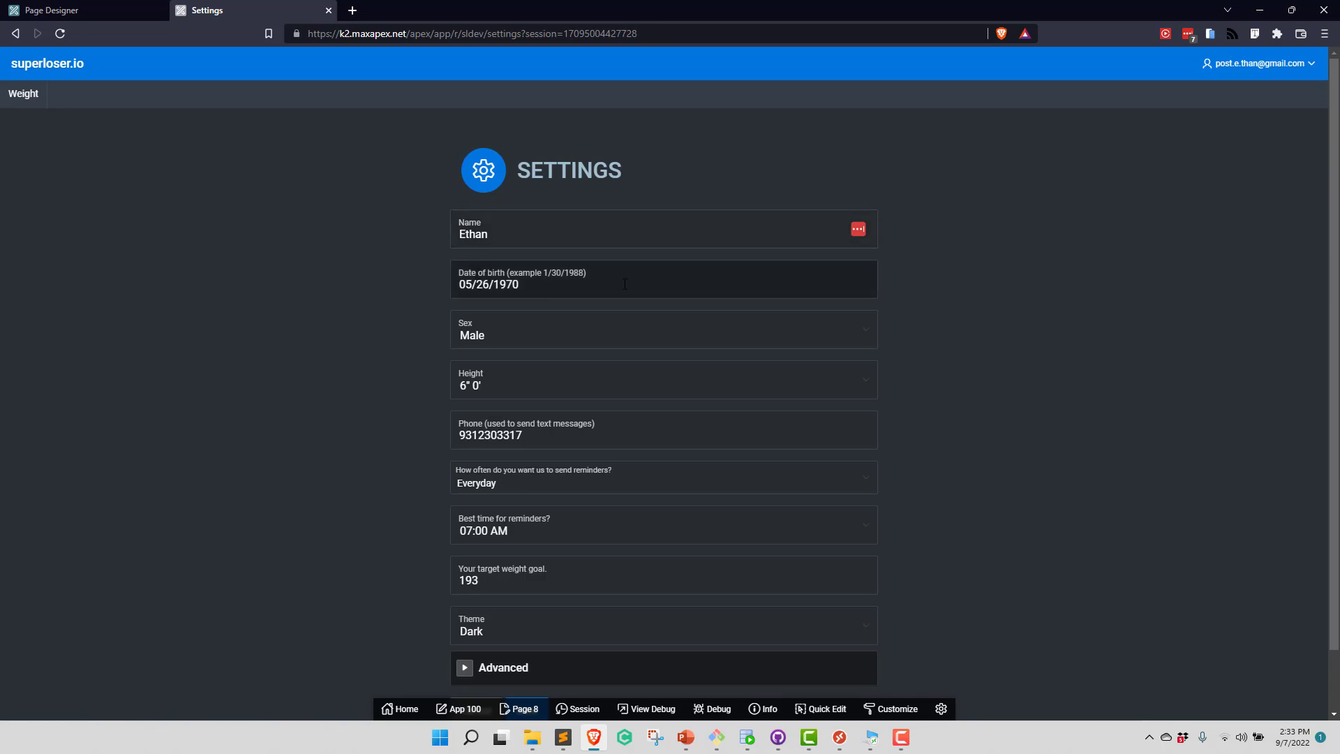